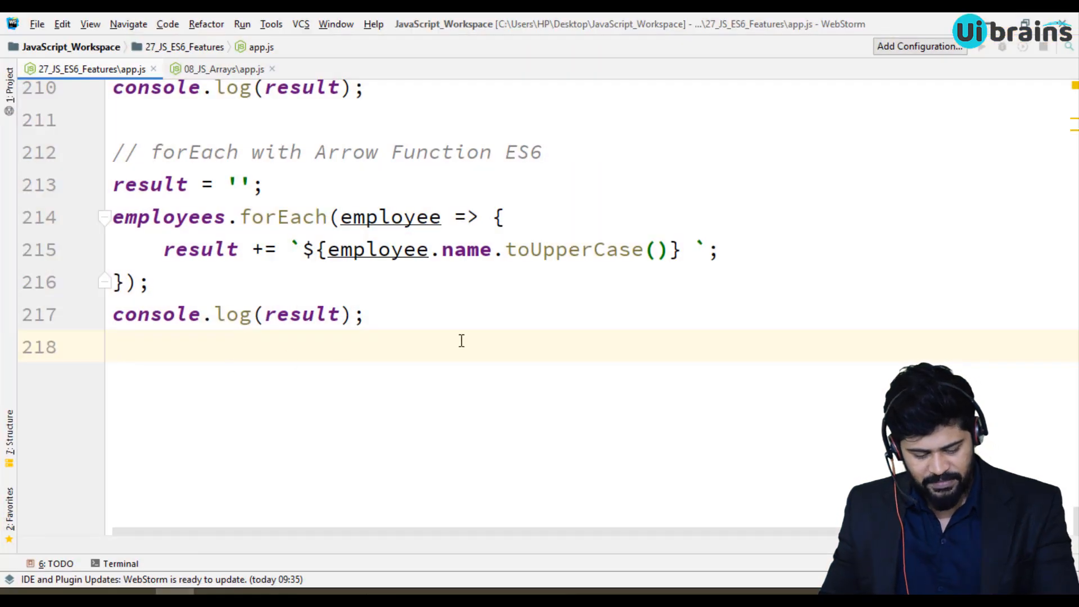
Step: End the block comment with */ and add a '// Destructuring ES6' heading below it
type("*/")
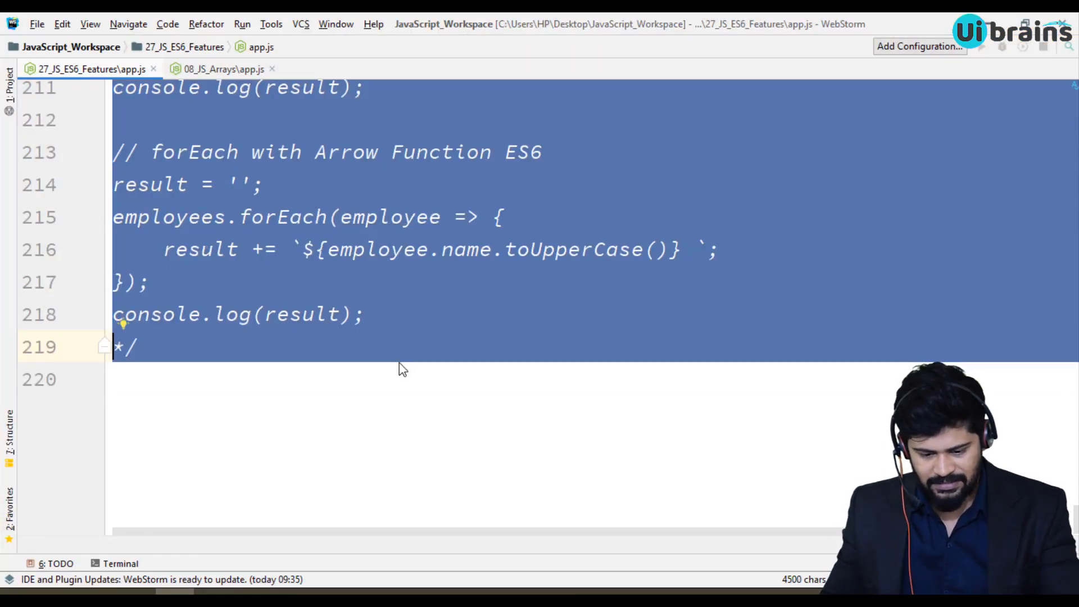
type("// De")
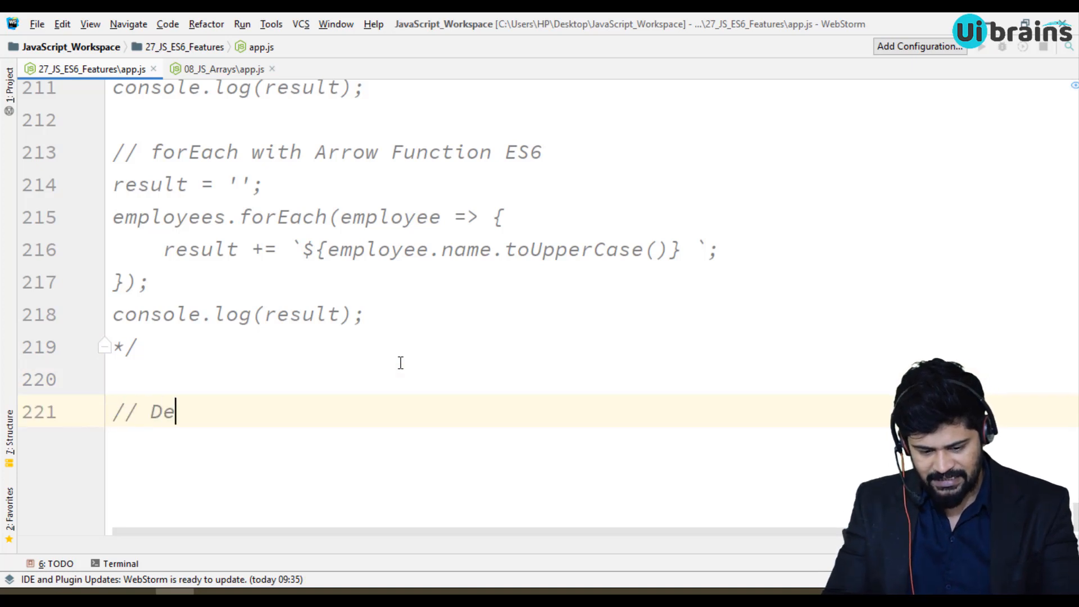
type("stur")
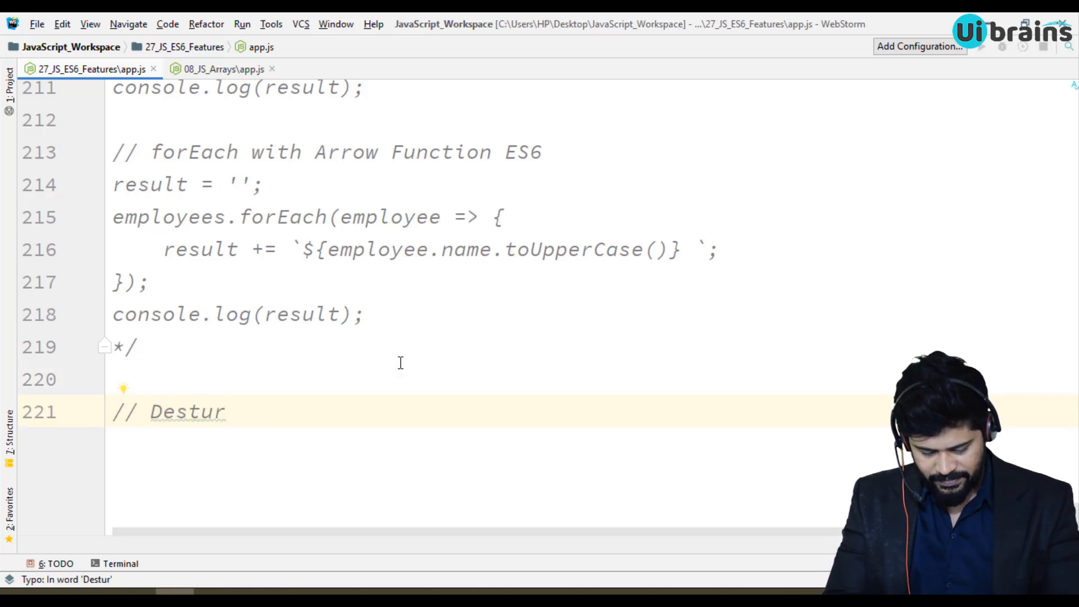
key("Backspace")
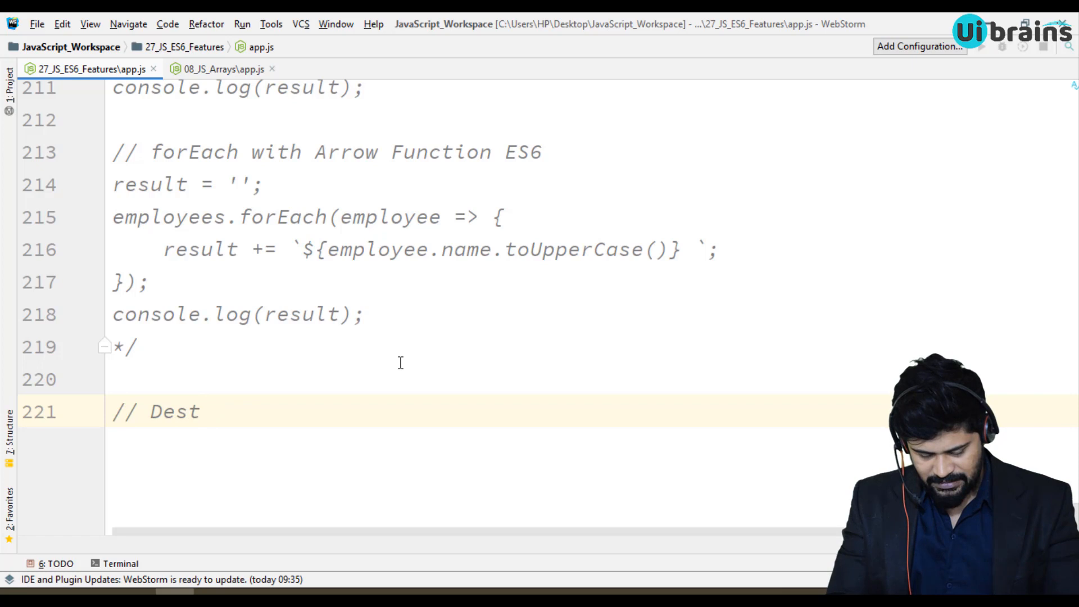
type("ructuri")
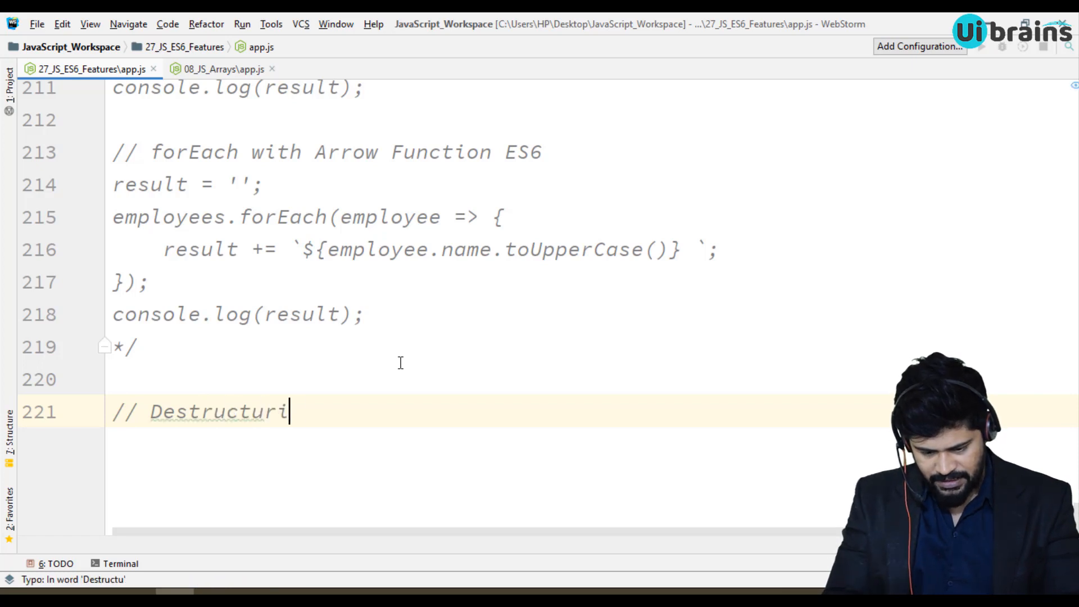
type("ng ES6")
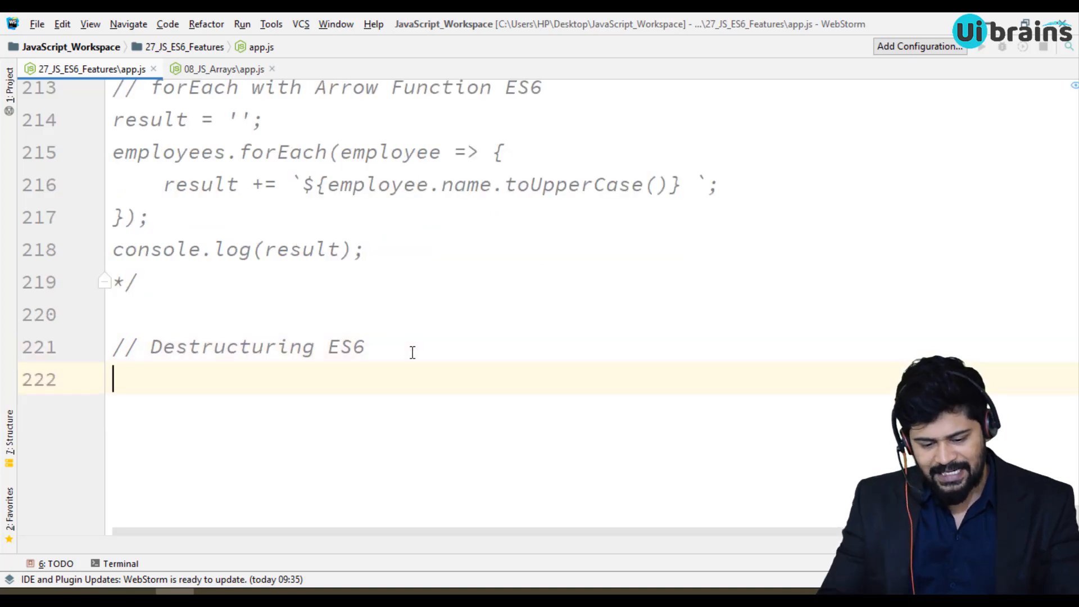
left_click(174, 346)
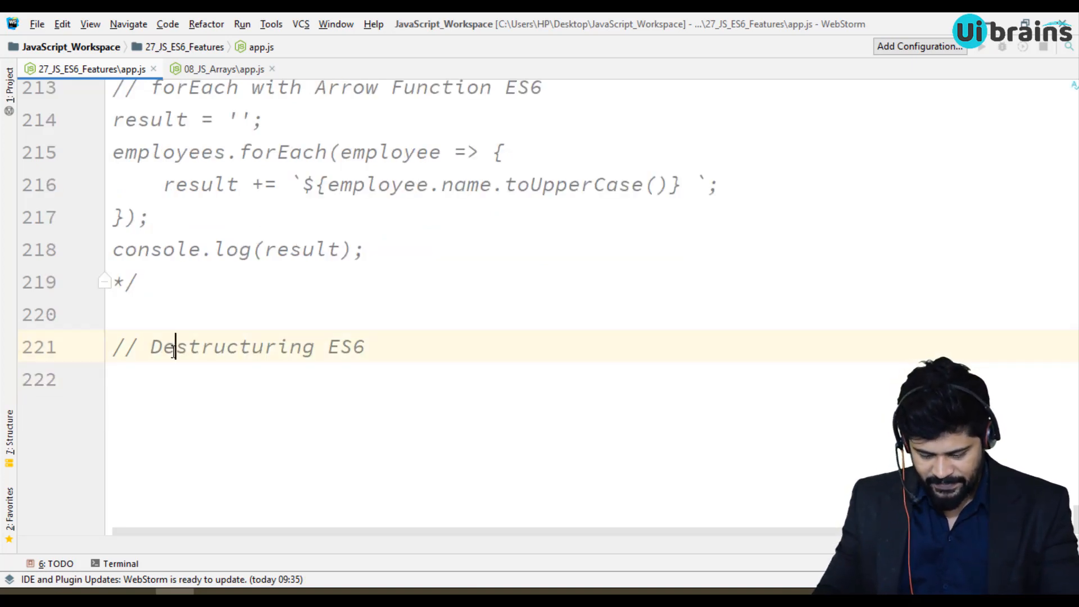
type("-")
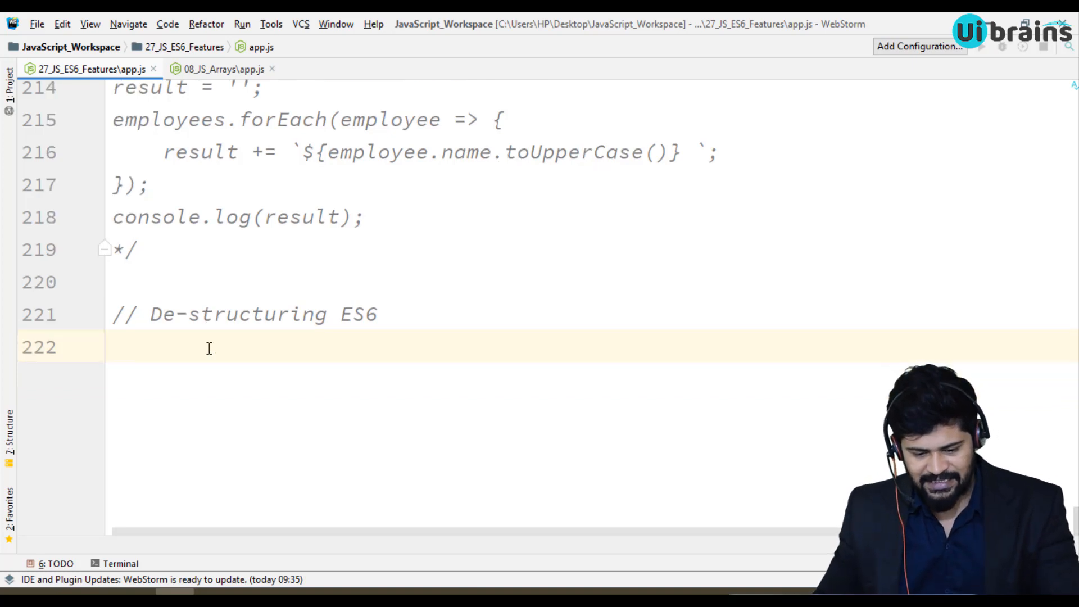
Step: Declare an empty 'let student = {};' object with a line opened inside it
type("let st")
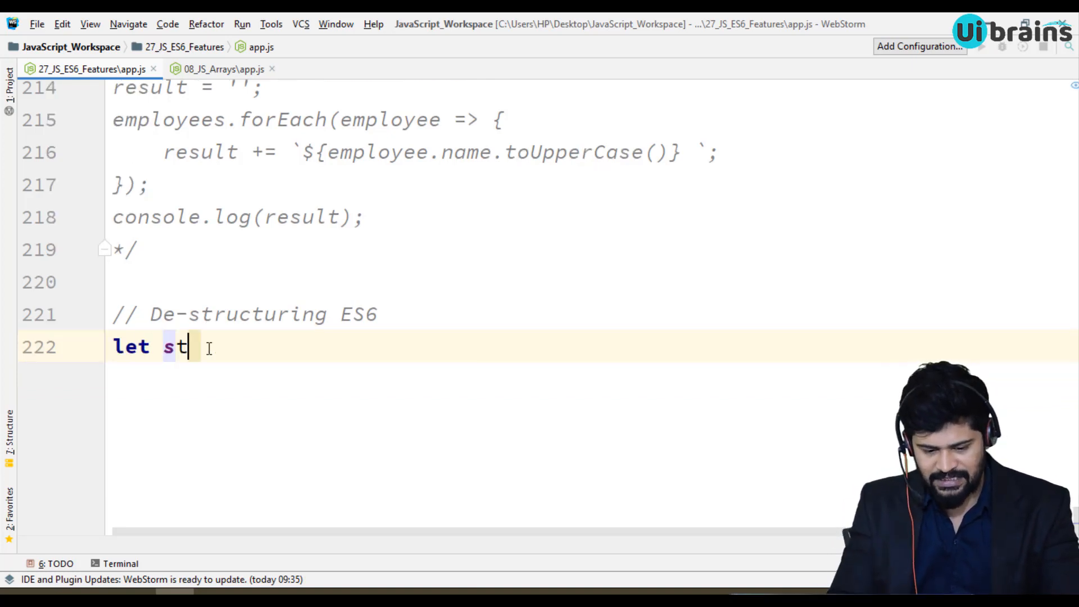
type("udent = {}")
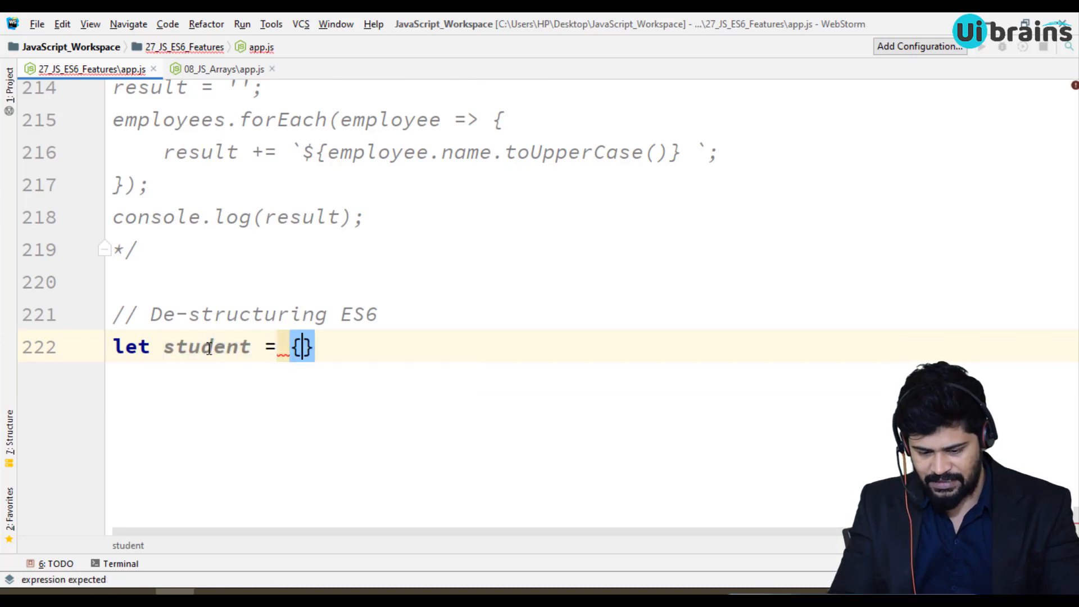
type(";")
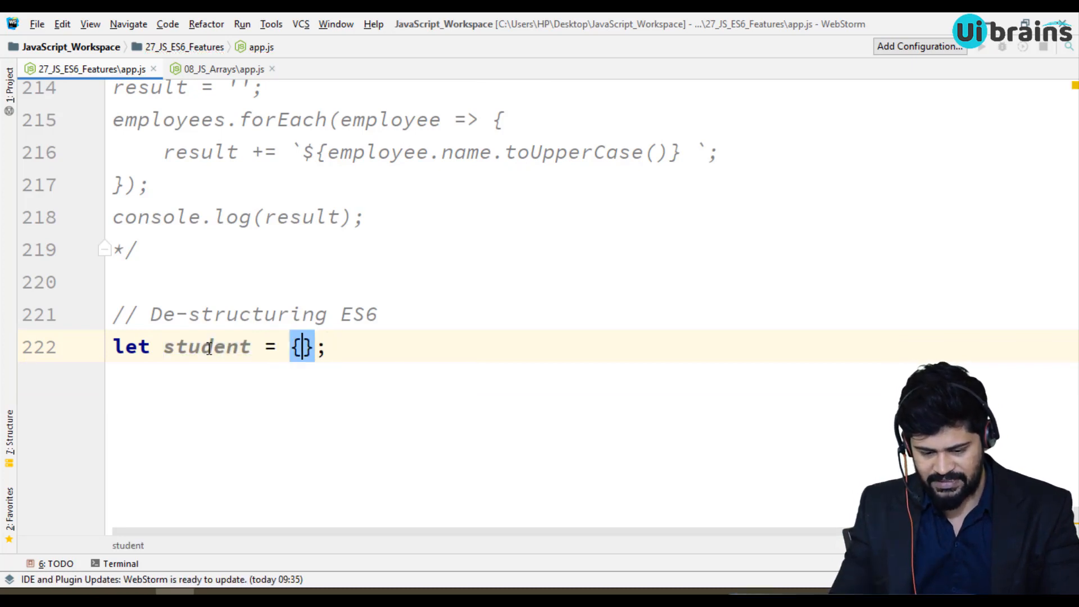
key("Enter")
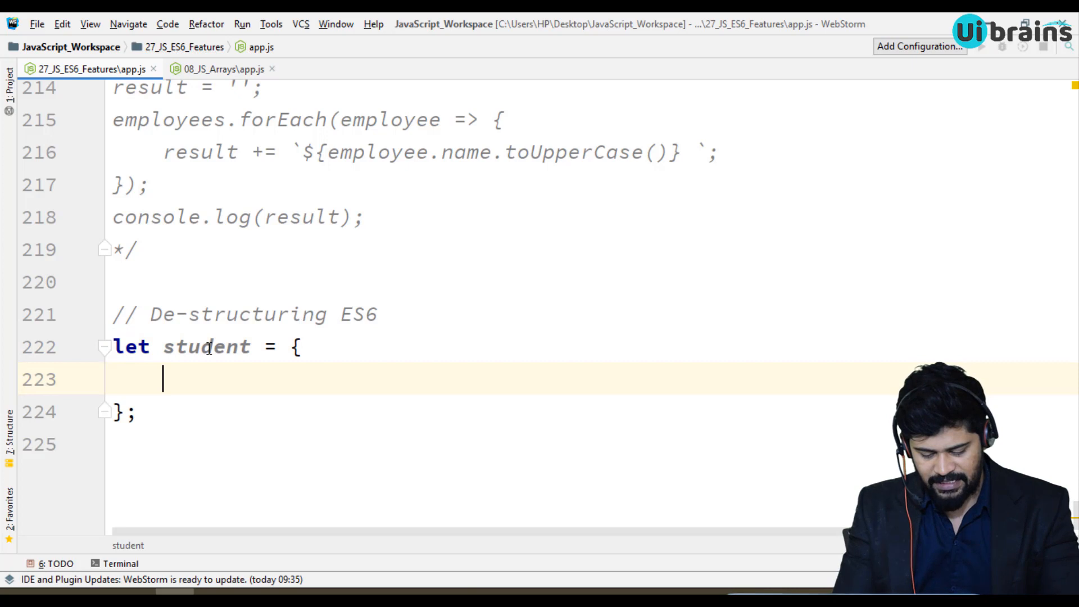
Step: Fill the student object with name 'Arjun Reddy', age 23 and course 'MBBS'
type("firna")
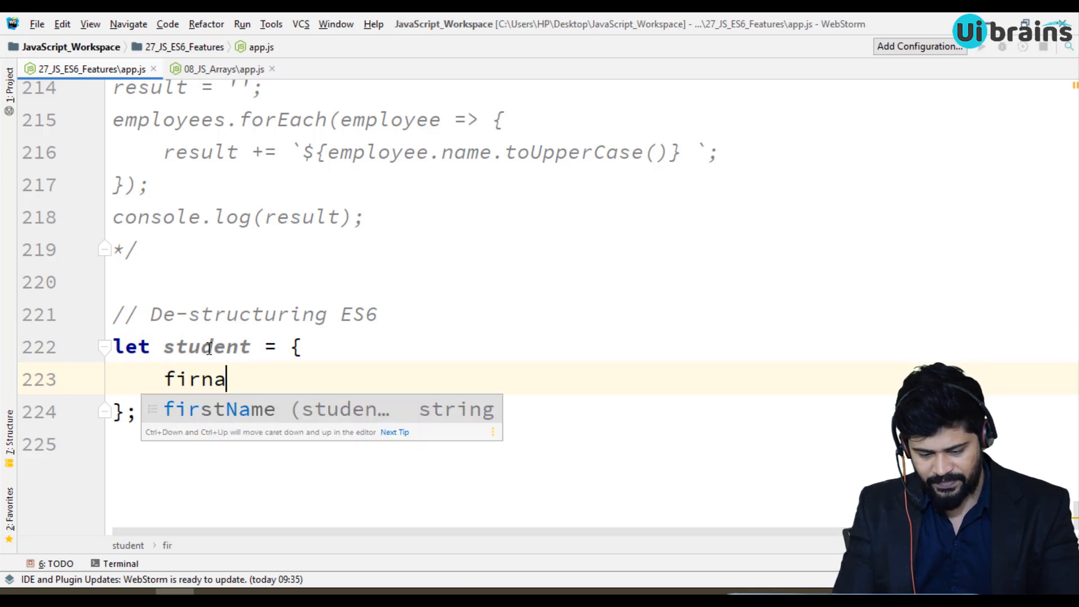
key("Backspace")
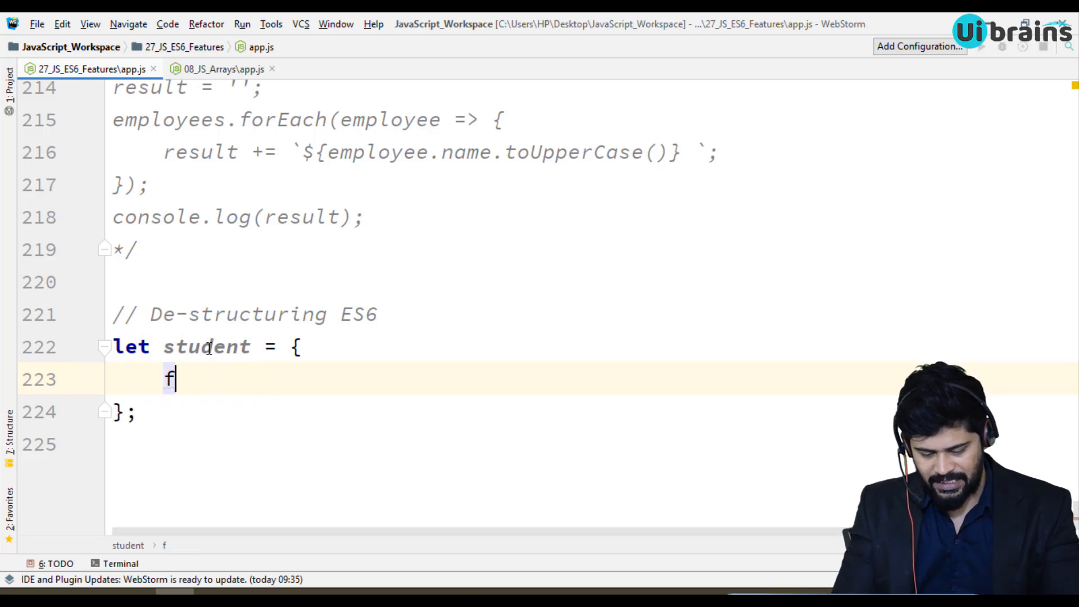
type("name : ''")
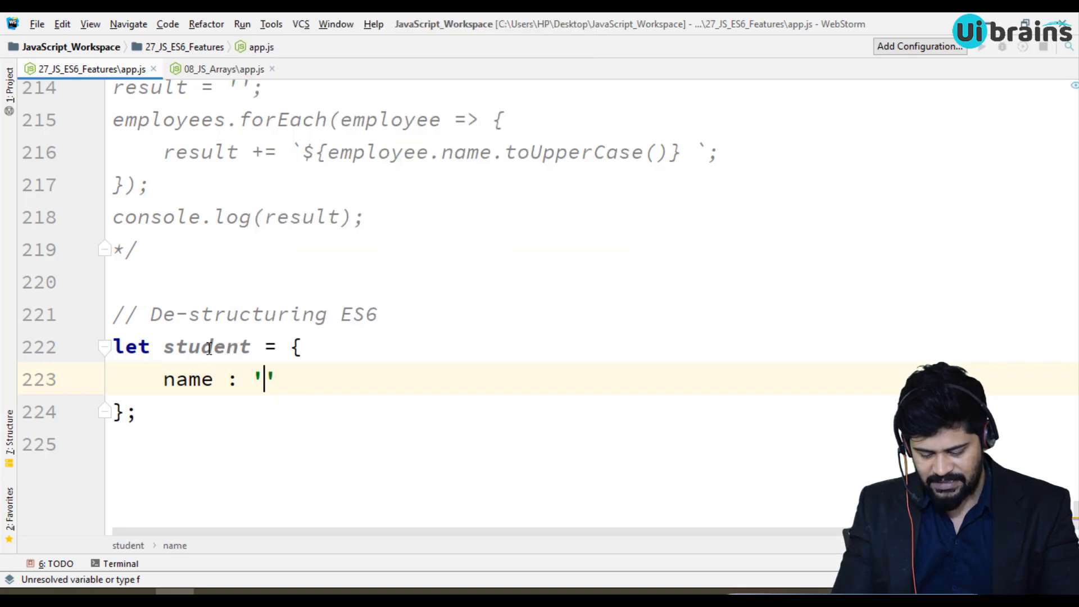
type("Araj")
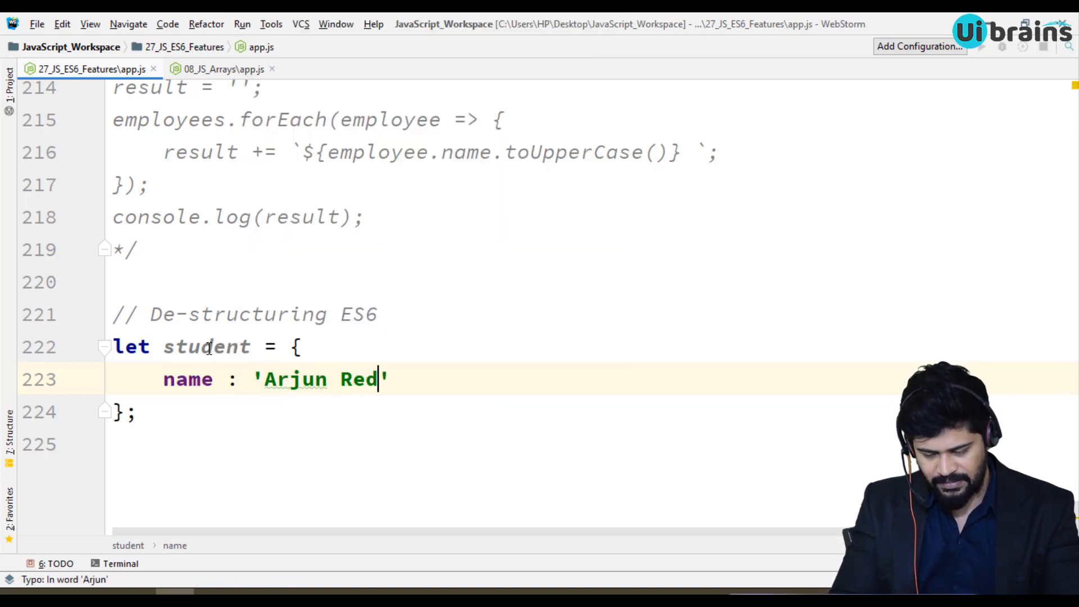
type("dy")
type("age : 23")
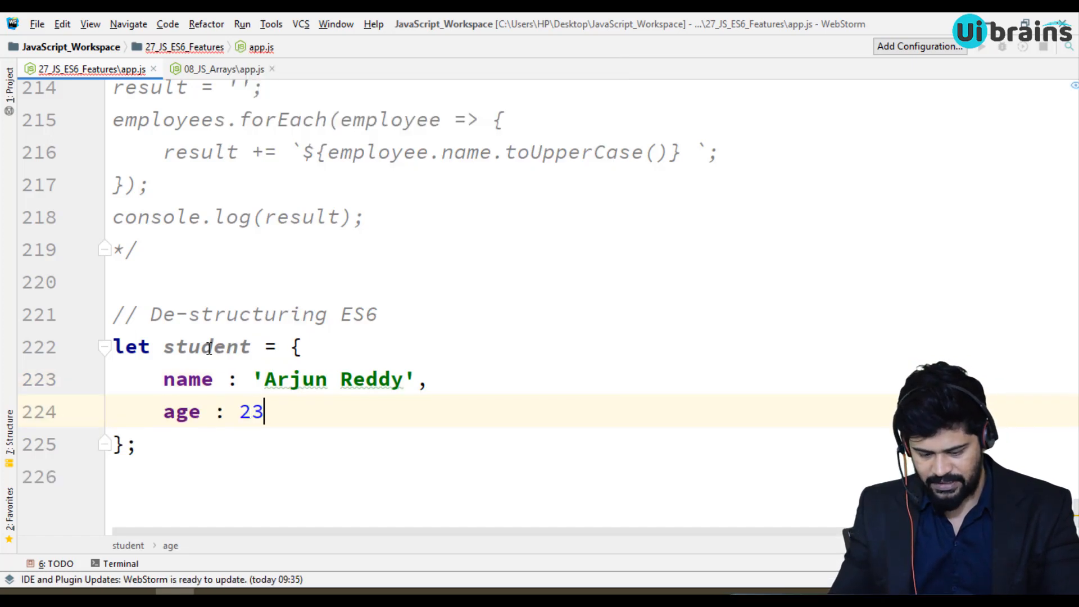
type(",")
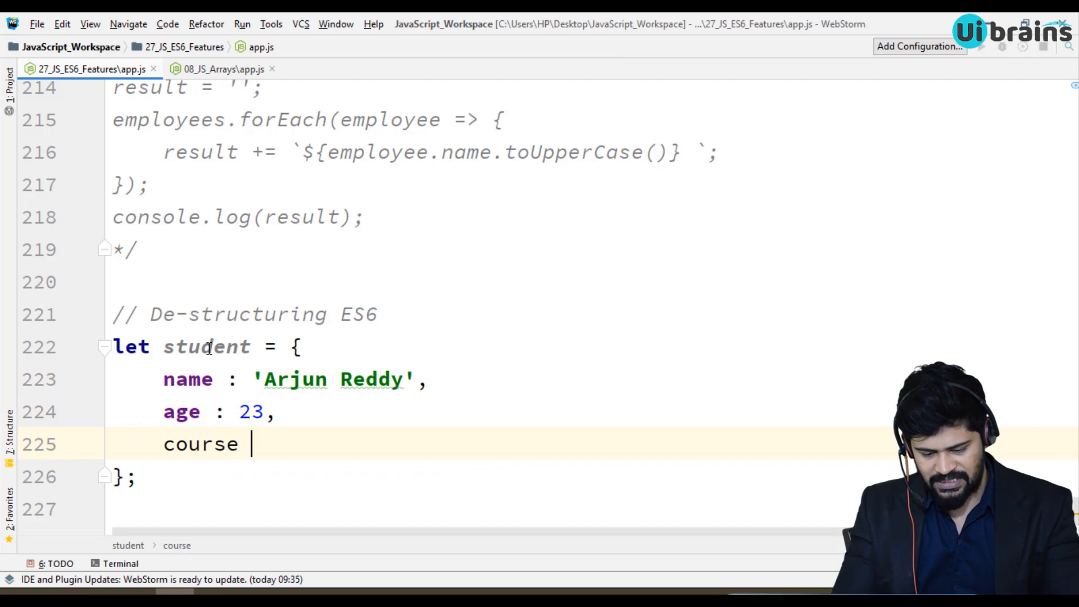
type(": 'MBB'")
type("co")
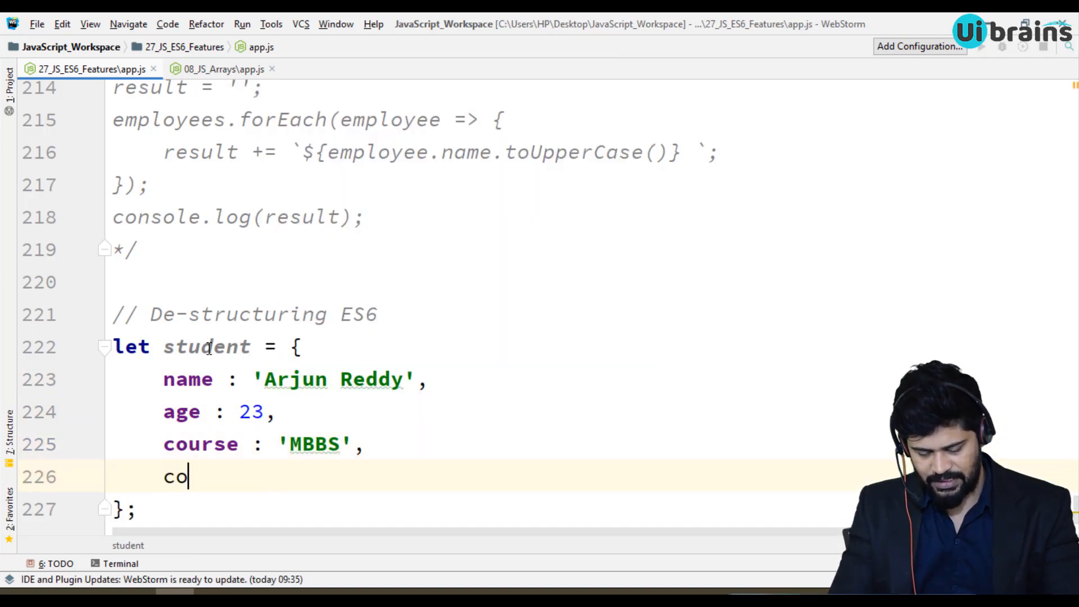
type("ll")
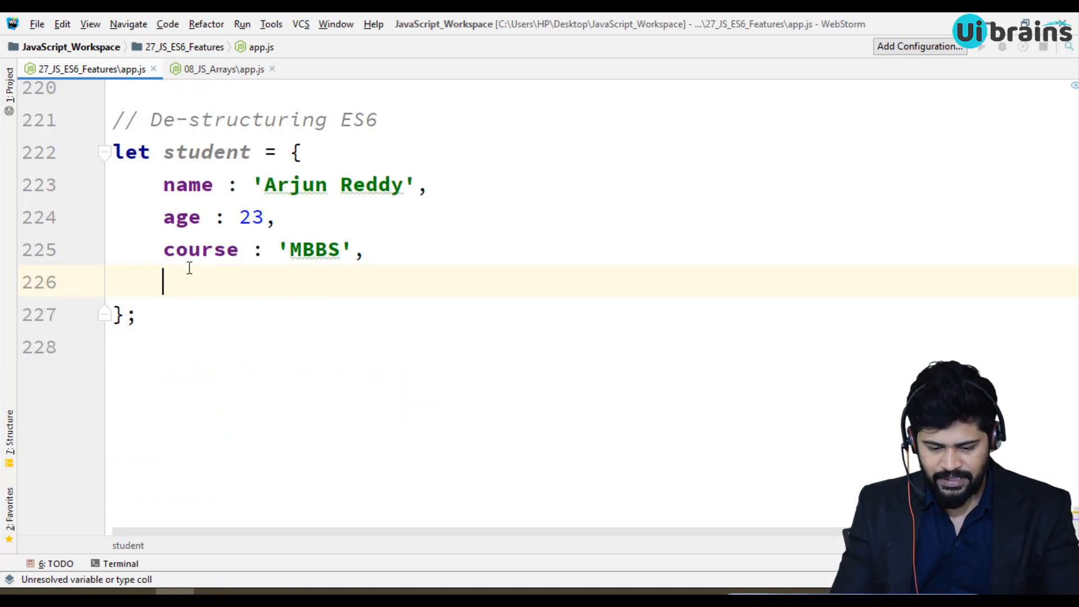
Step: Add a nested address object to student with city 'Hyderabad' and a state key
type("address :")
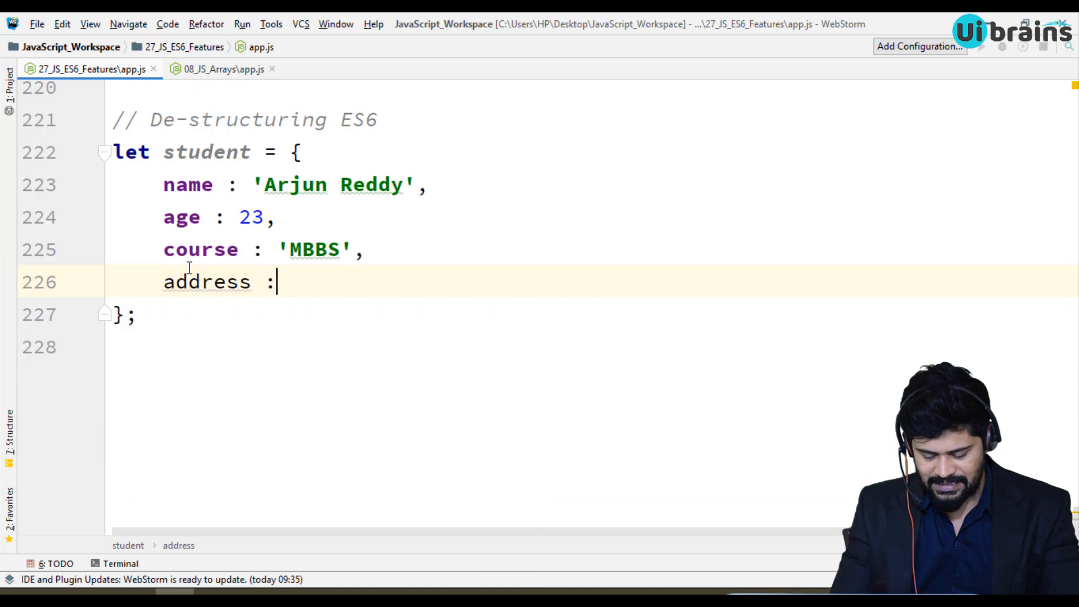
type("{")
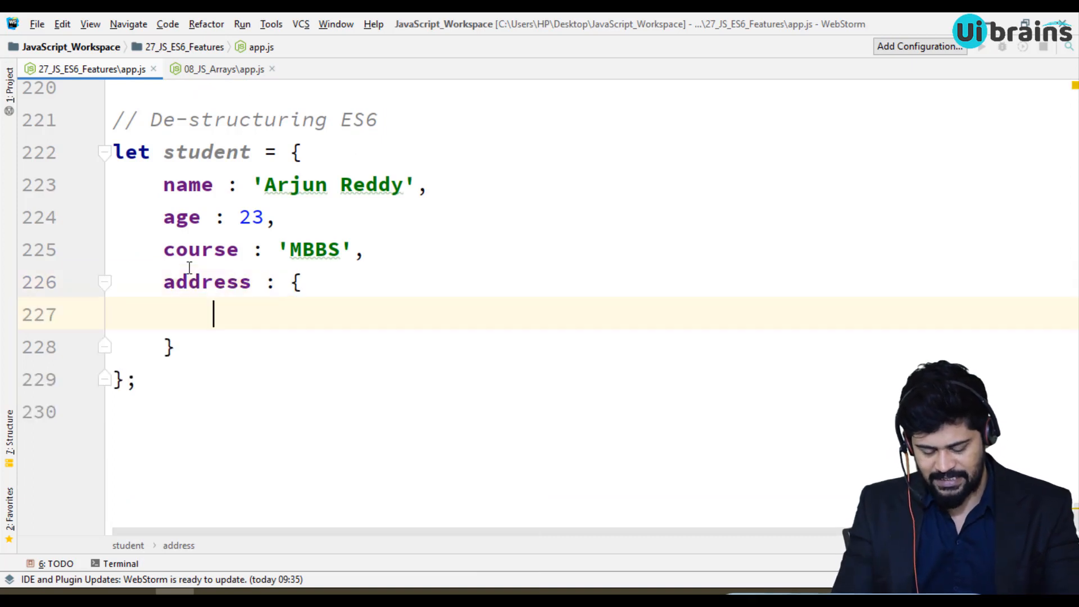
type("citr")
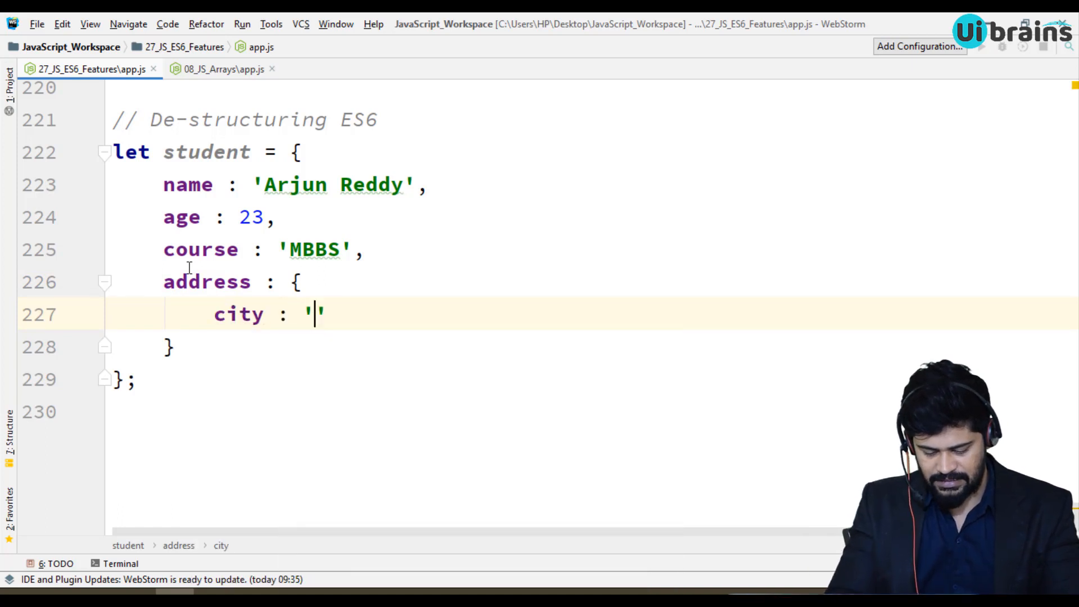
type("Hyderabad")
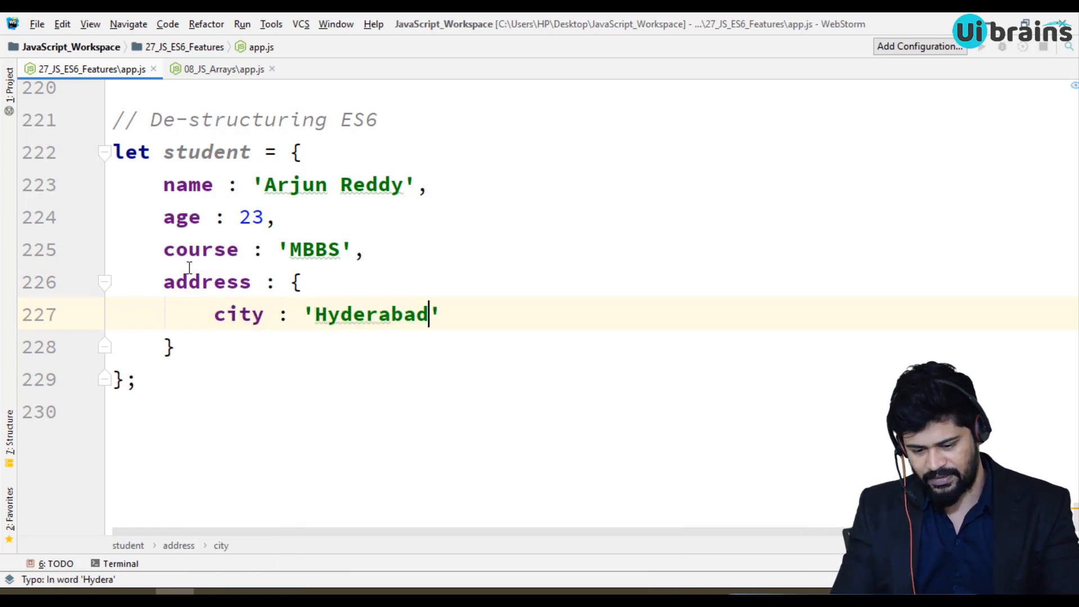
type("stae")
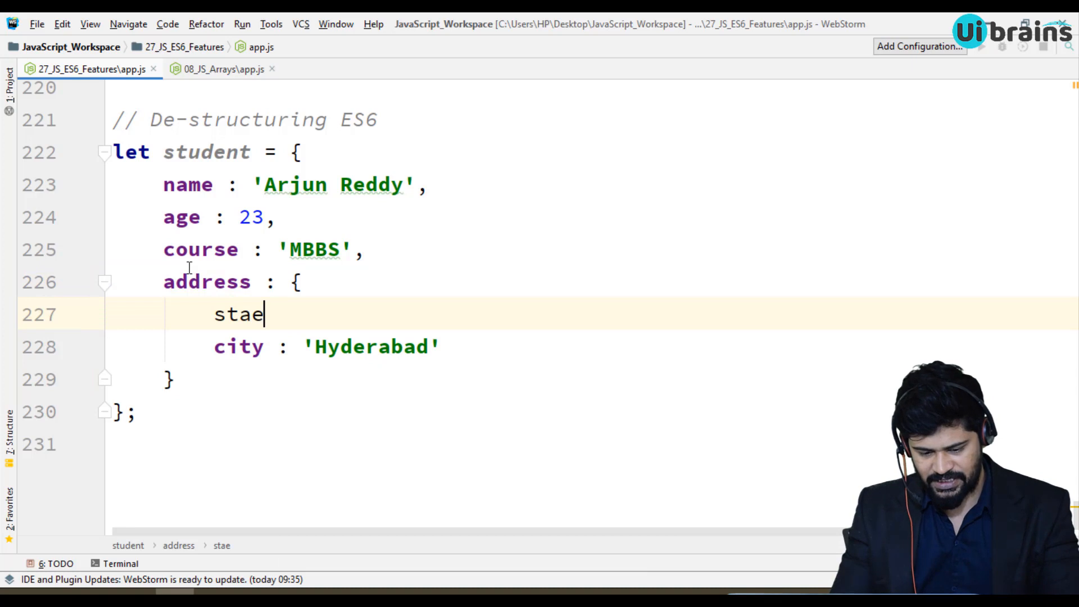
type("te : ''")
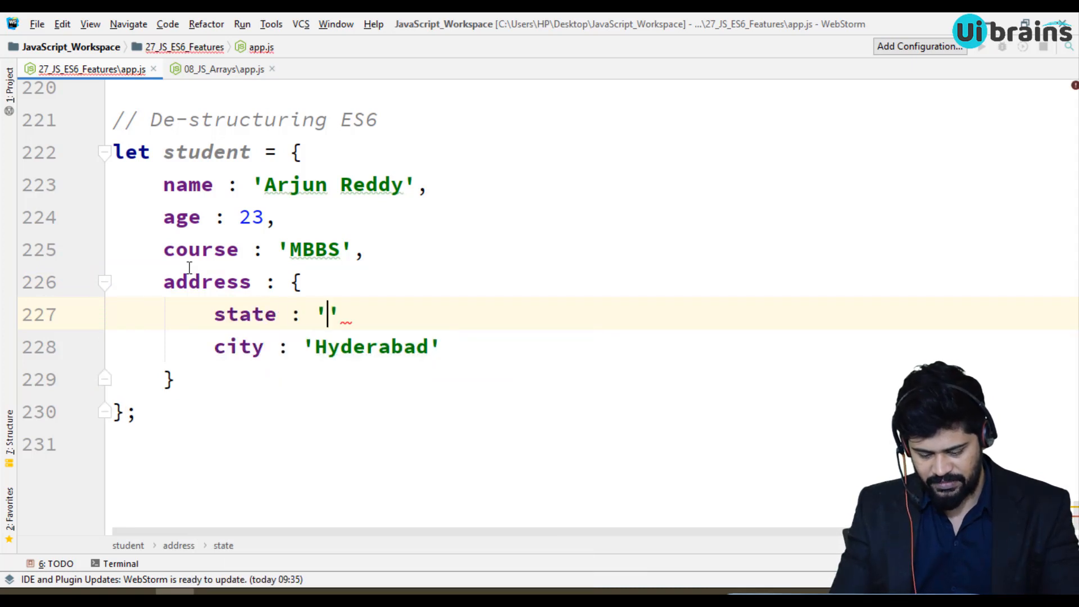
Step: Rename a key to street with 'Hitech City' and give state the value 'TS'
double_click(245, 314)
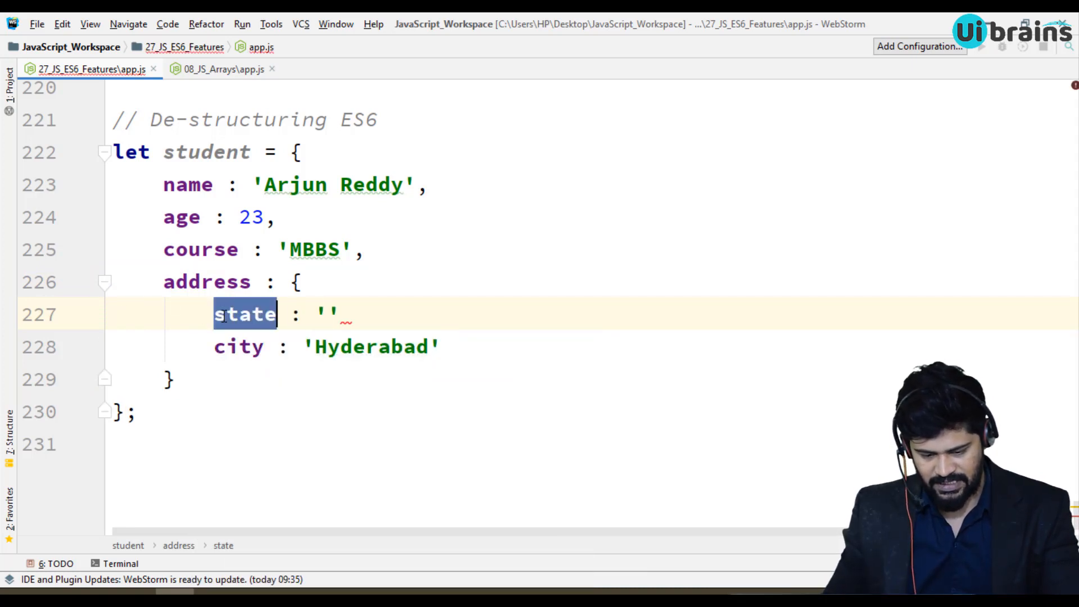
type("stret")
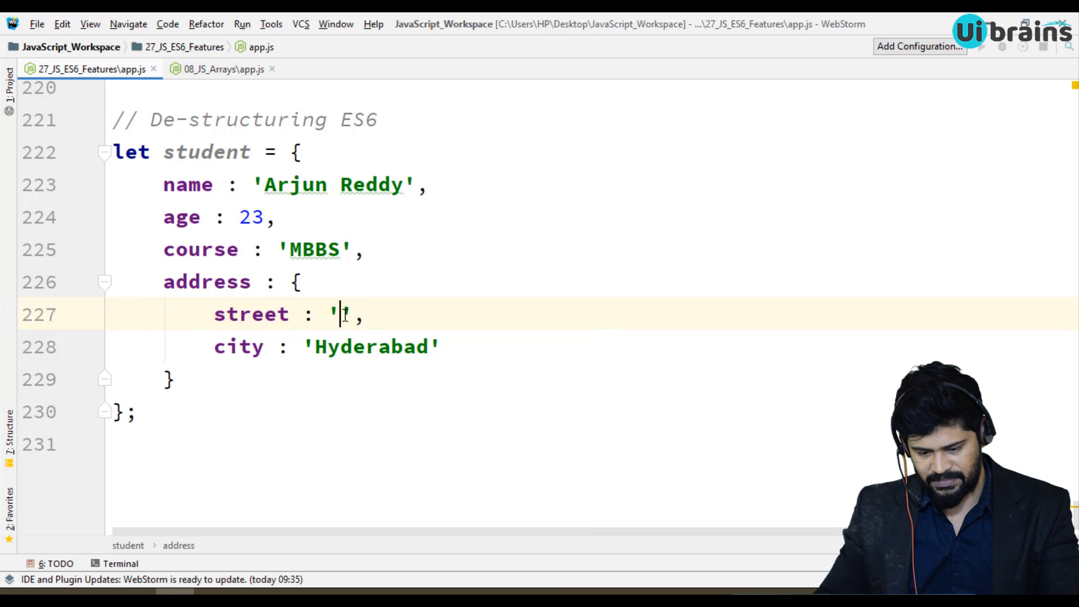
type("Hitech City")
type("state : '")
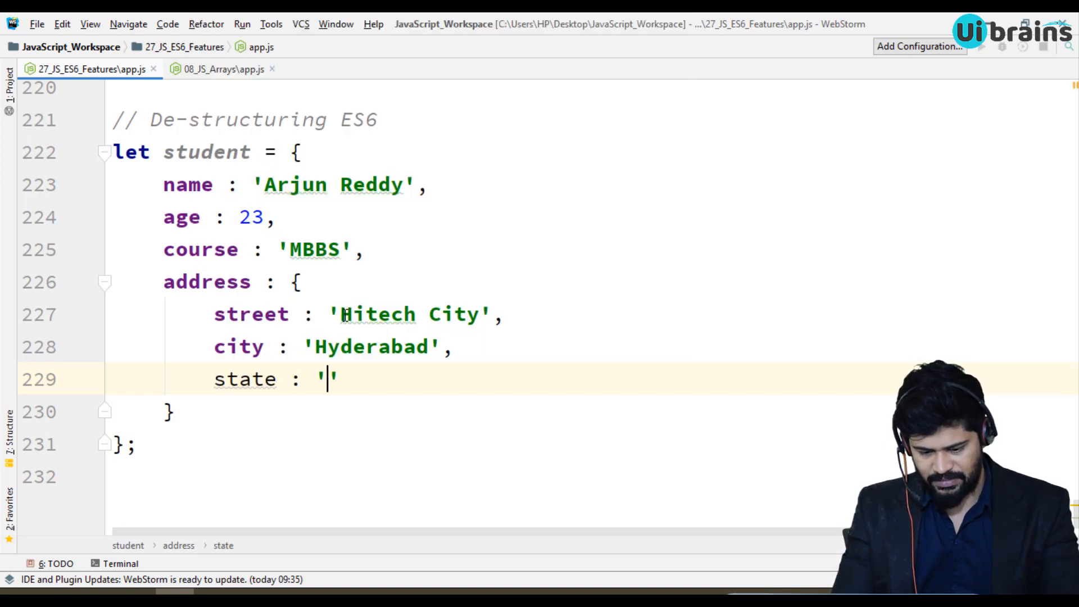
type("TS")
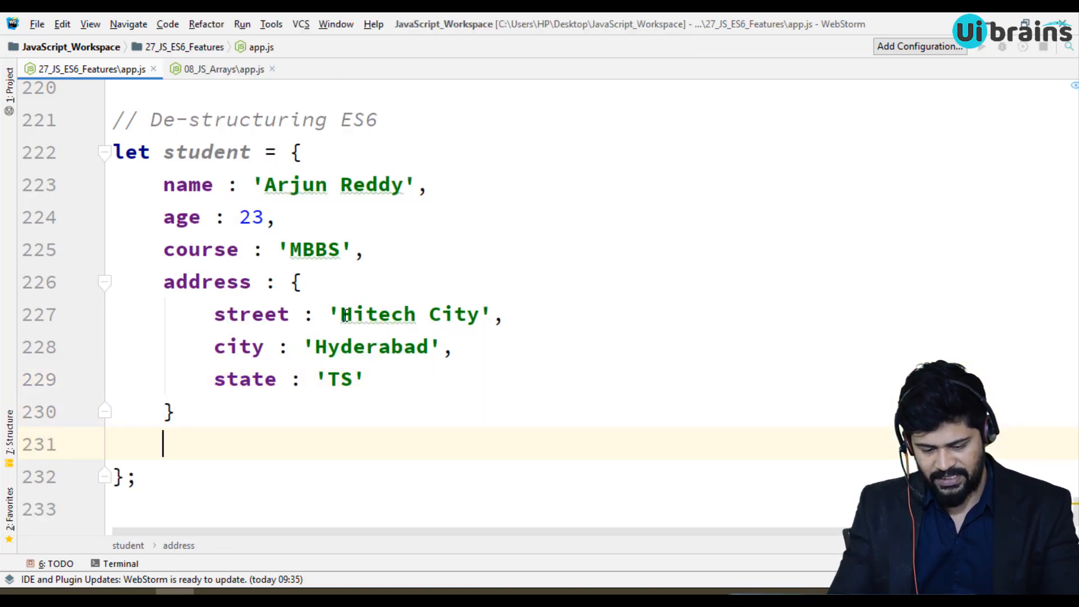
Step: Add a hobbies object to student containing an empty regular entry
type("hobbie")
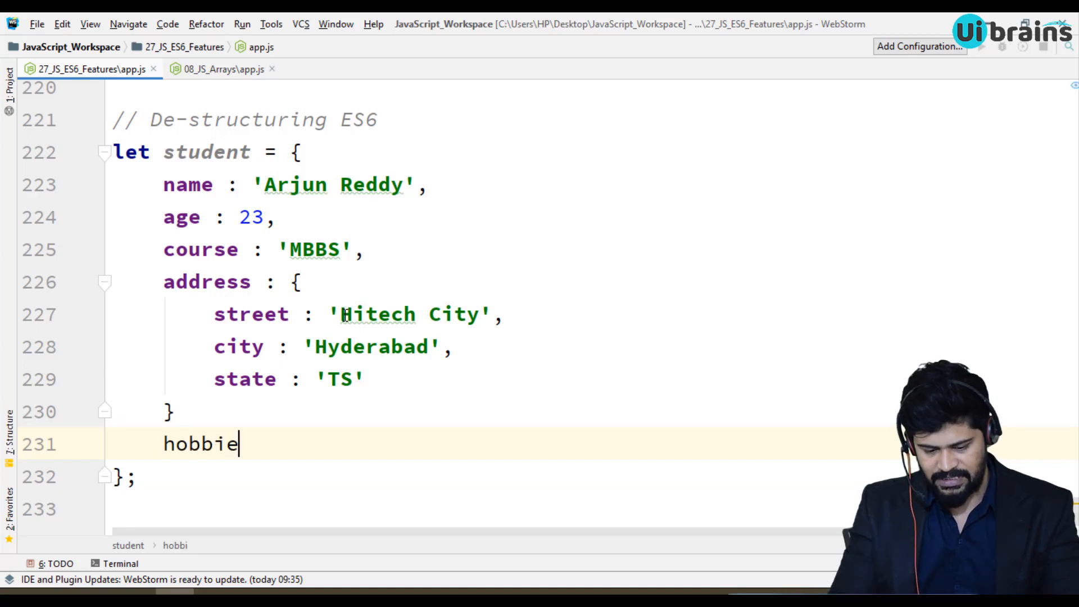
type("s : {")
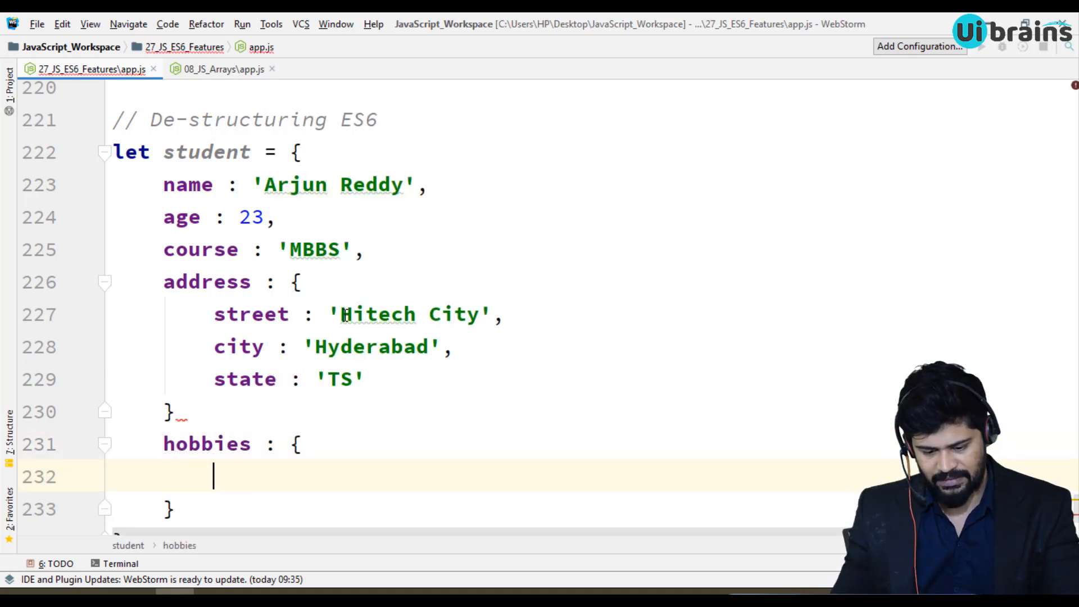
type(",")
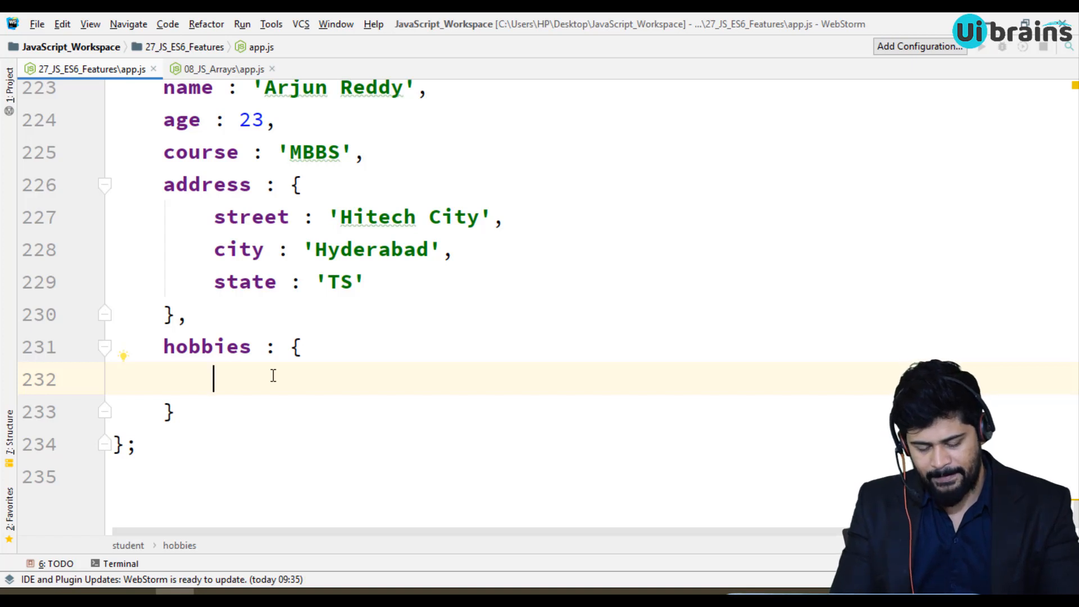
type("regu")
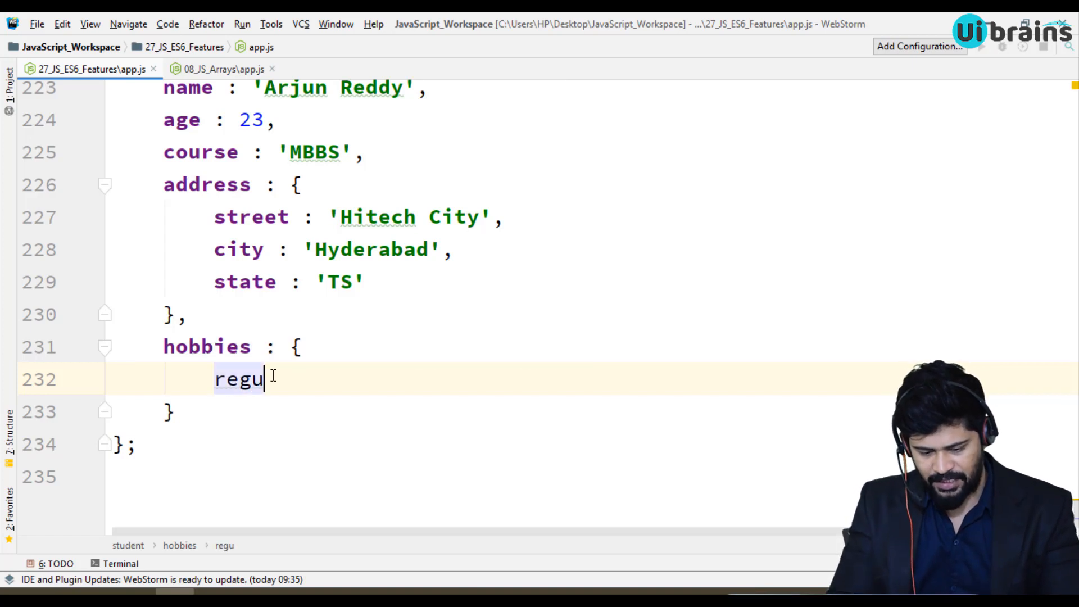
type("lar :")
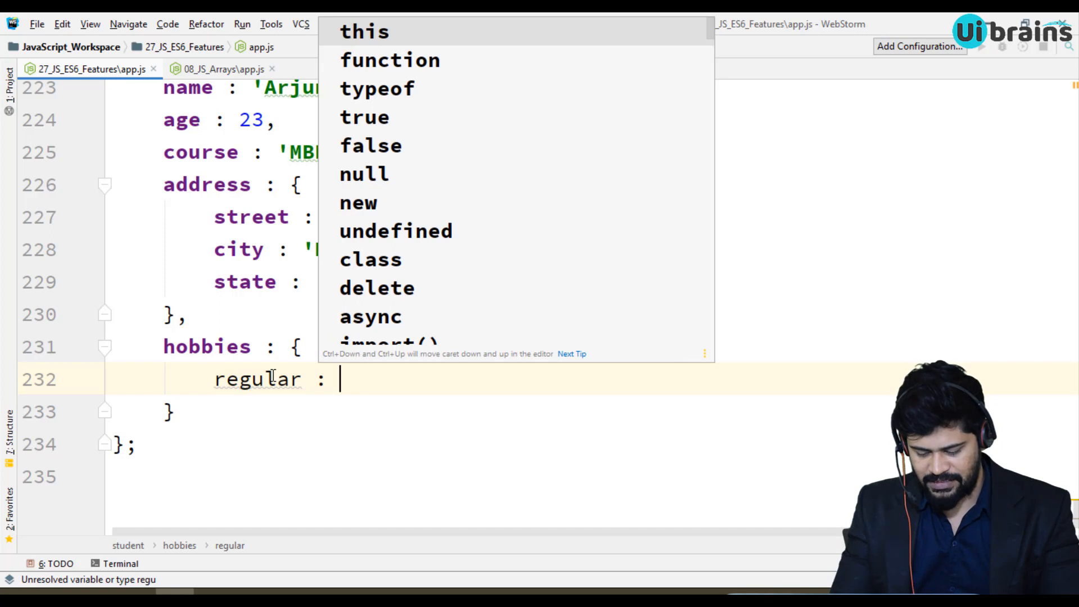
type("{")
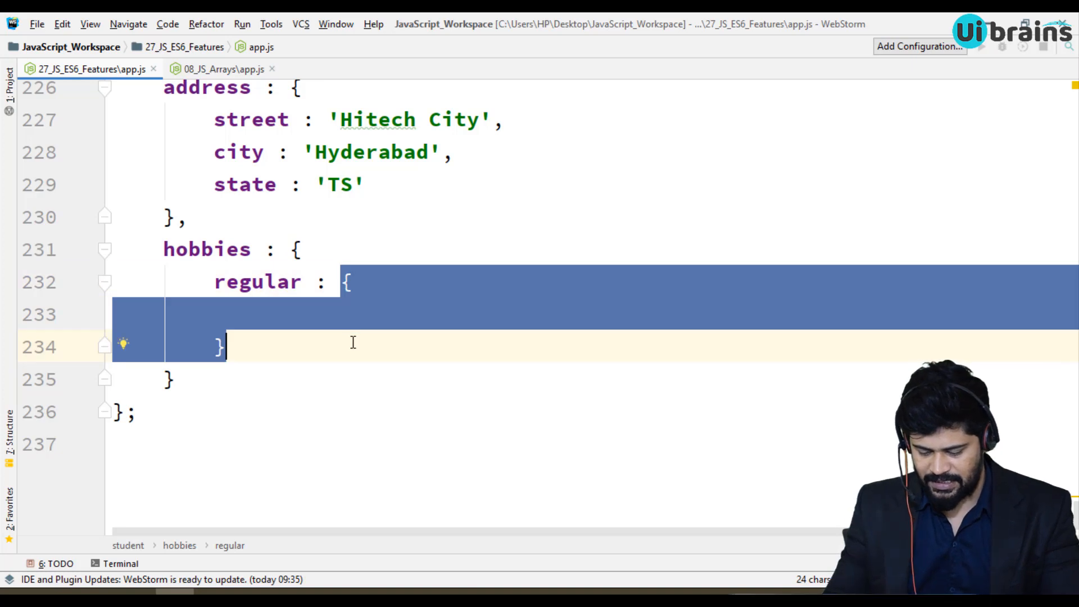
Step: Give regular id 1 and regHobbies ['Reading Books', 'Playing Cricket'], then select the block for copying
type("[]")
type("id")
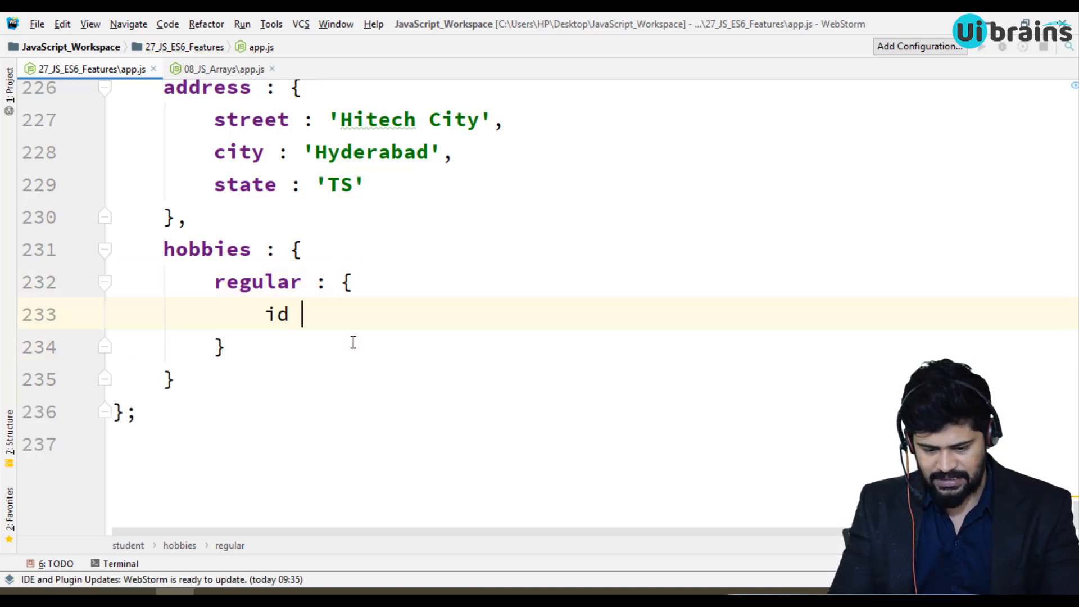
type(":")
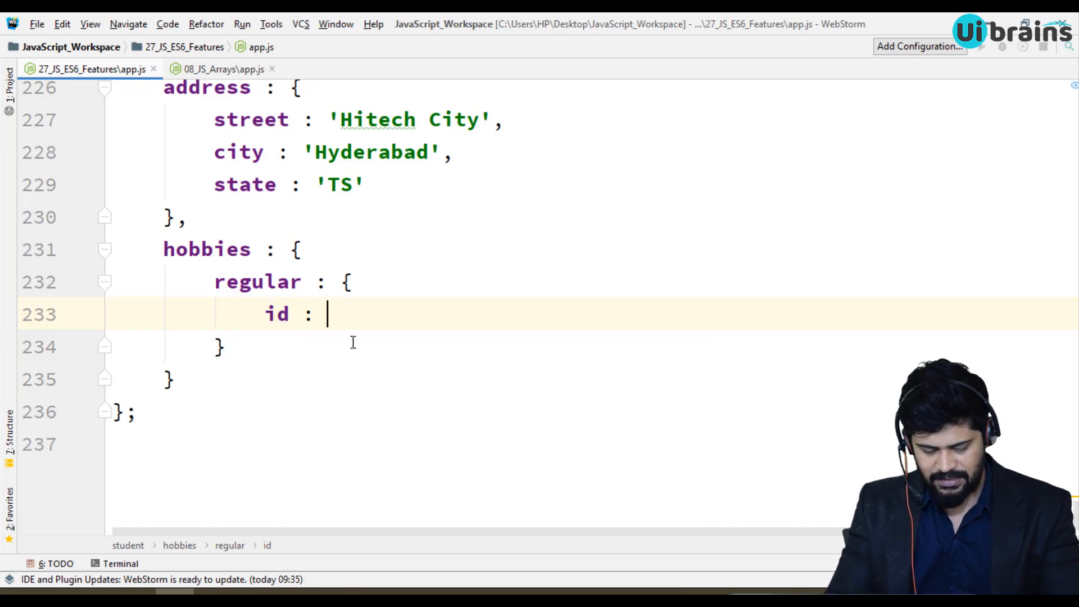
type("1,")
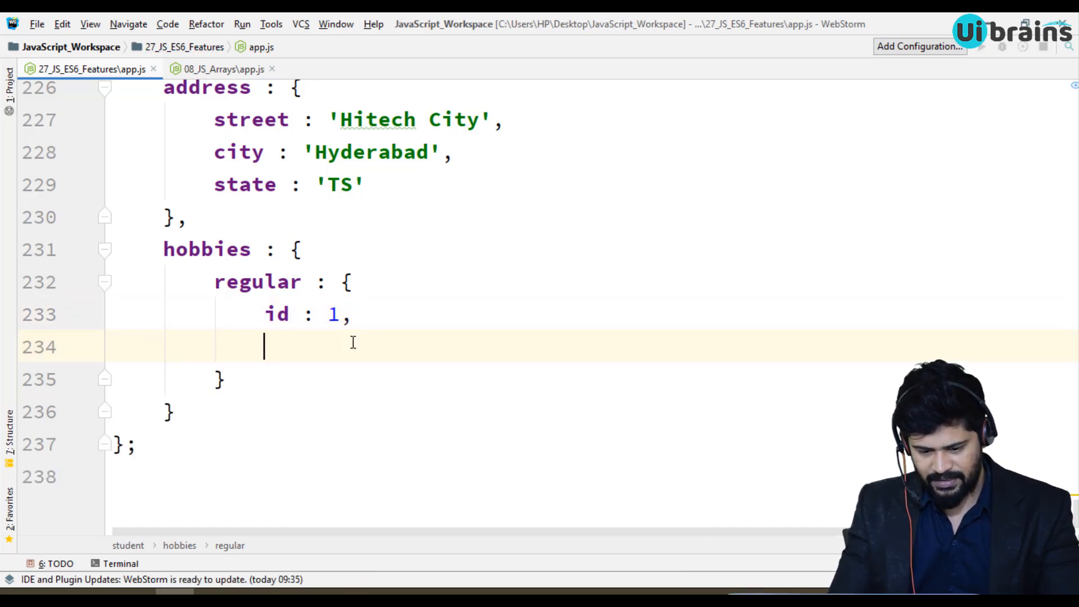
type("bob")
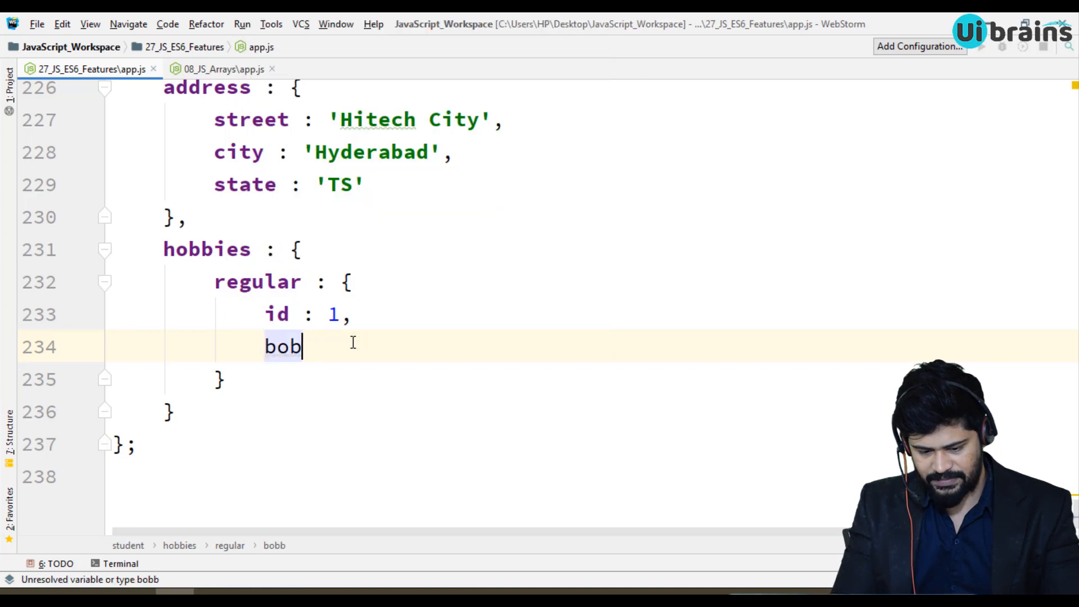
key("Backspace")
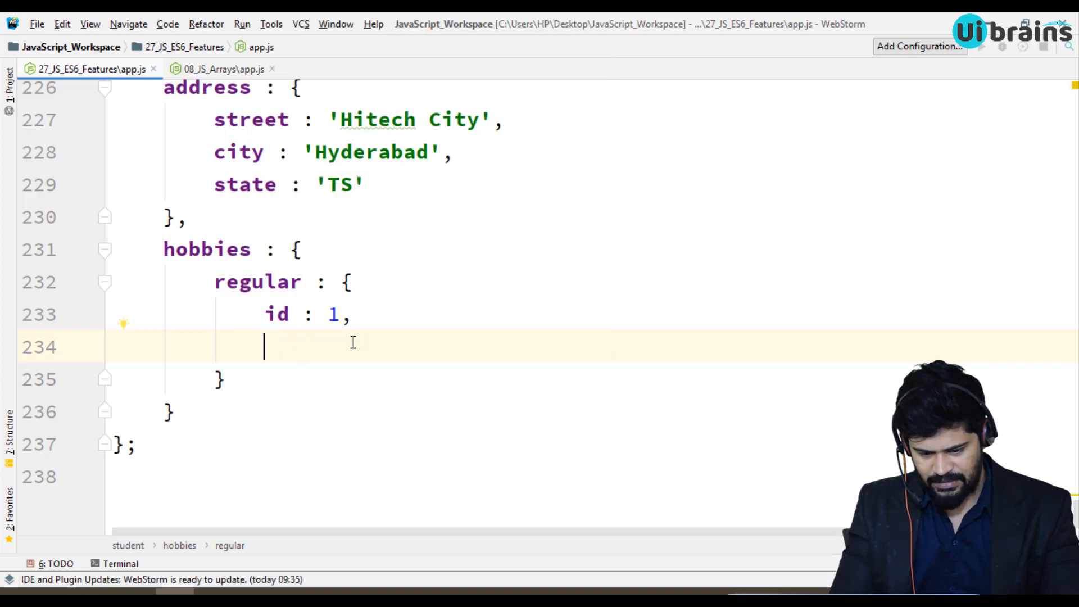
type("regHobbies")
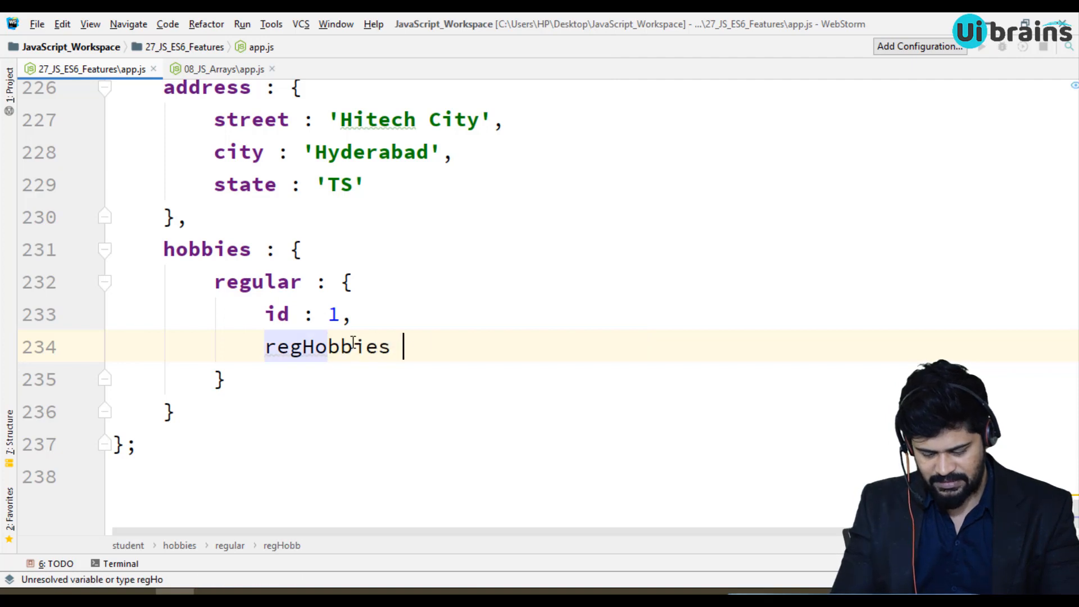
type(": []")
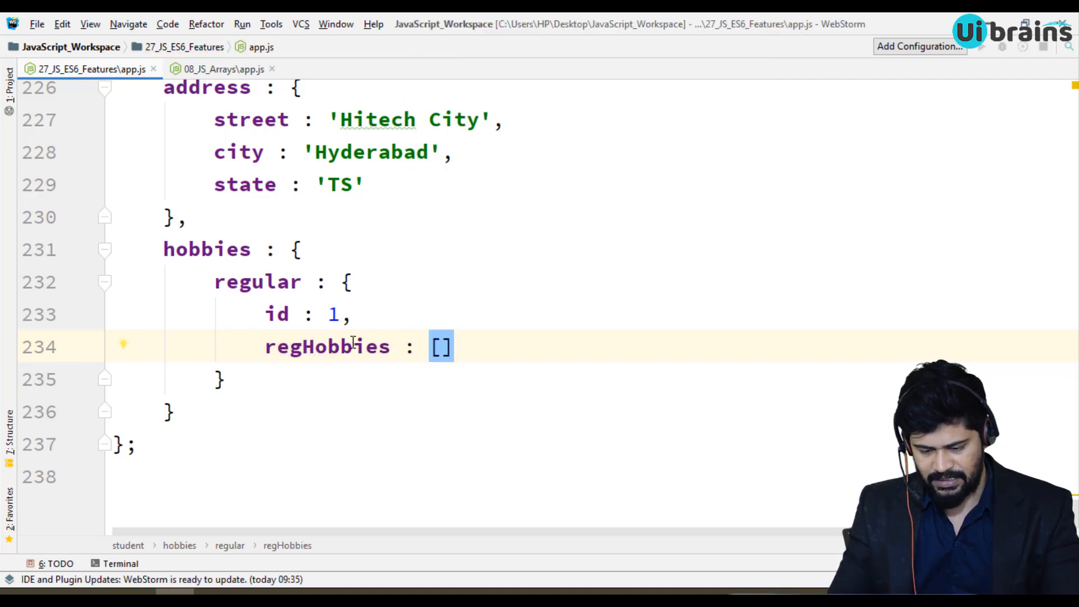
type("'")
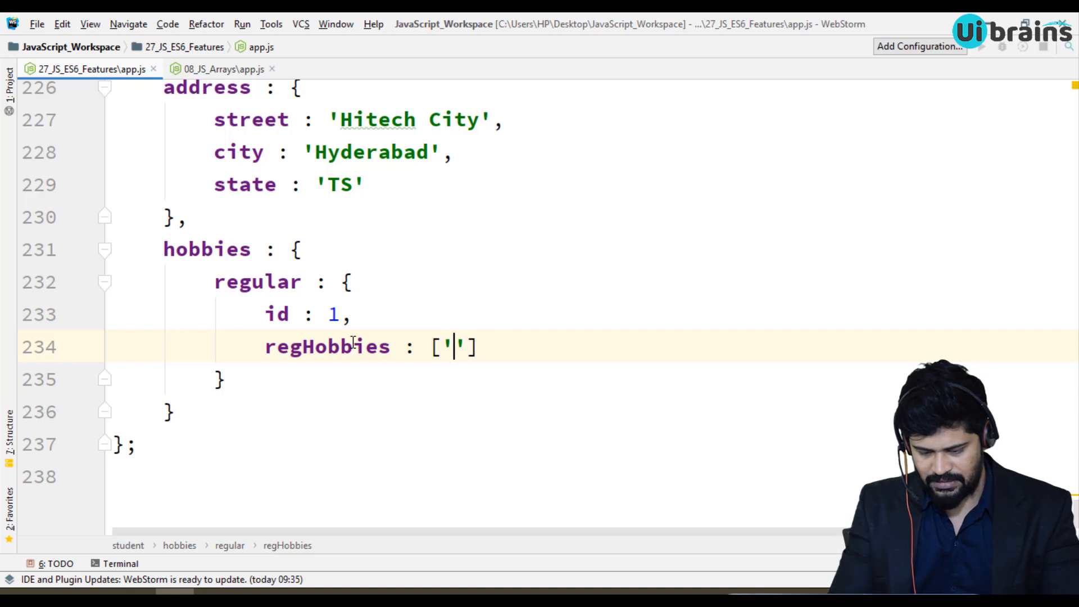
type("Reading Books' , '")
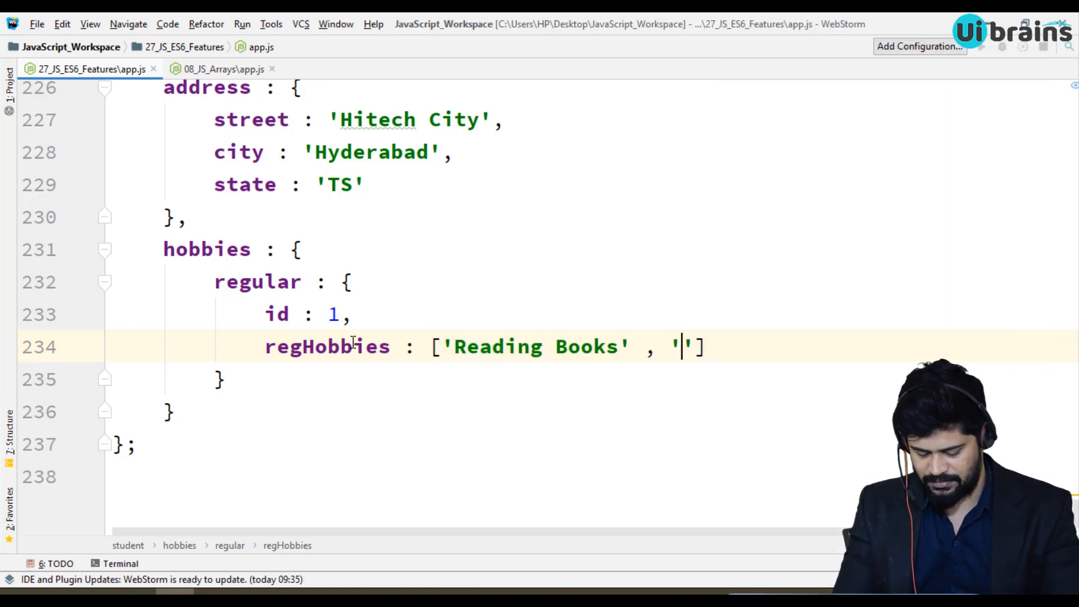
type("Playing C")
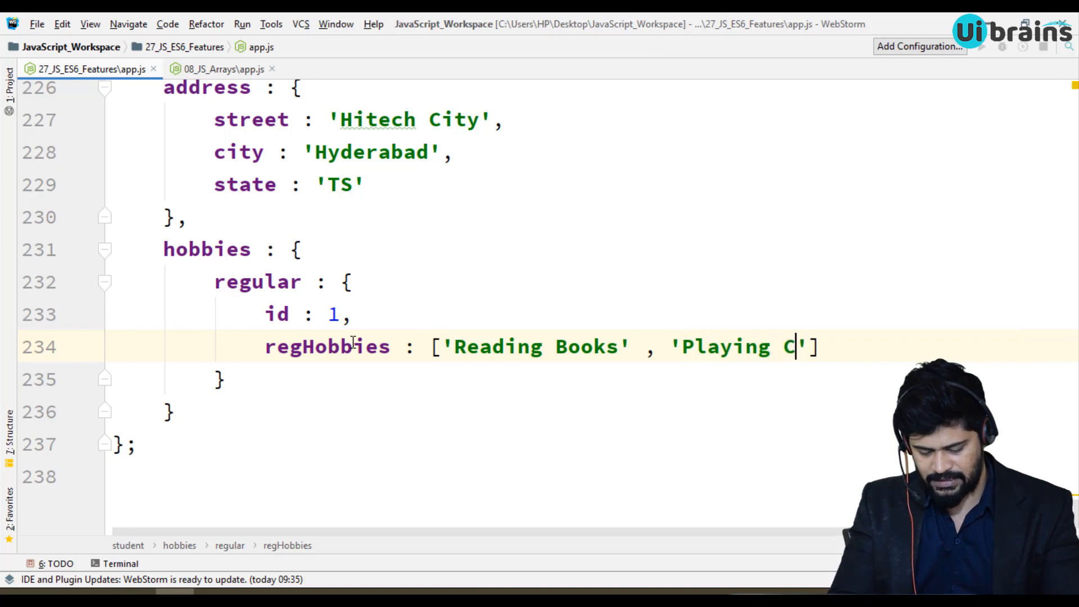
type("ricket")
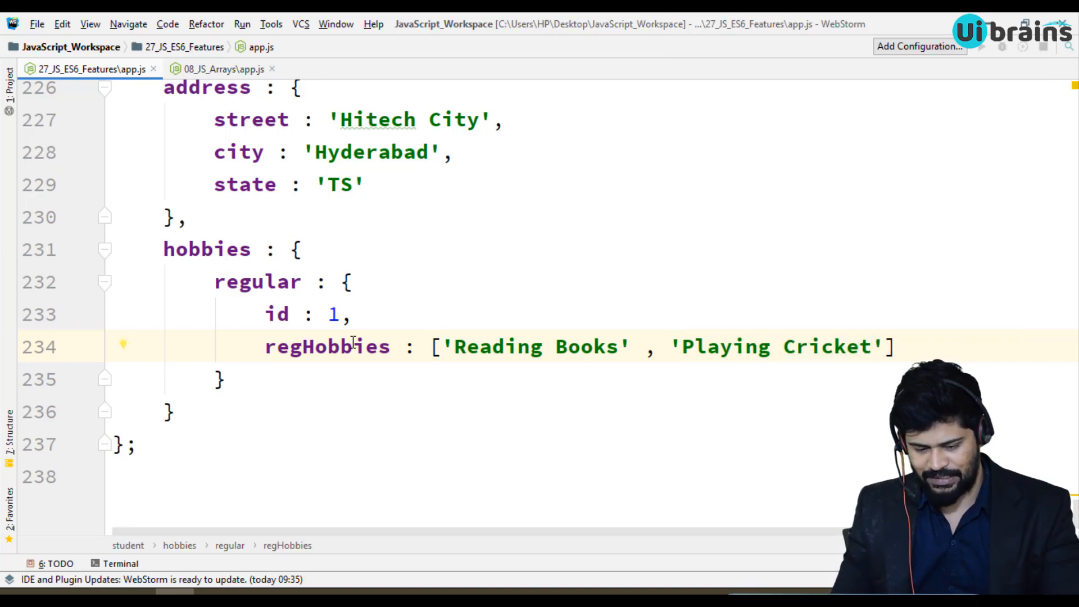
left_click_drag(215, 282, 224, 378)
type(",")
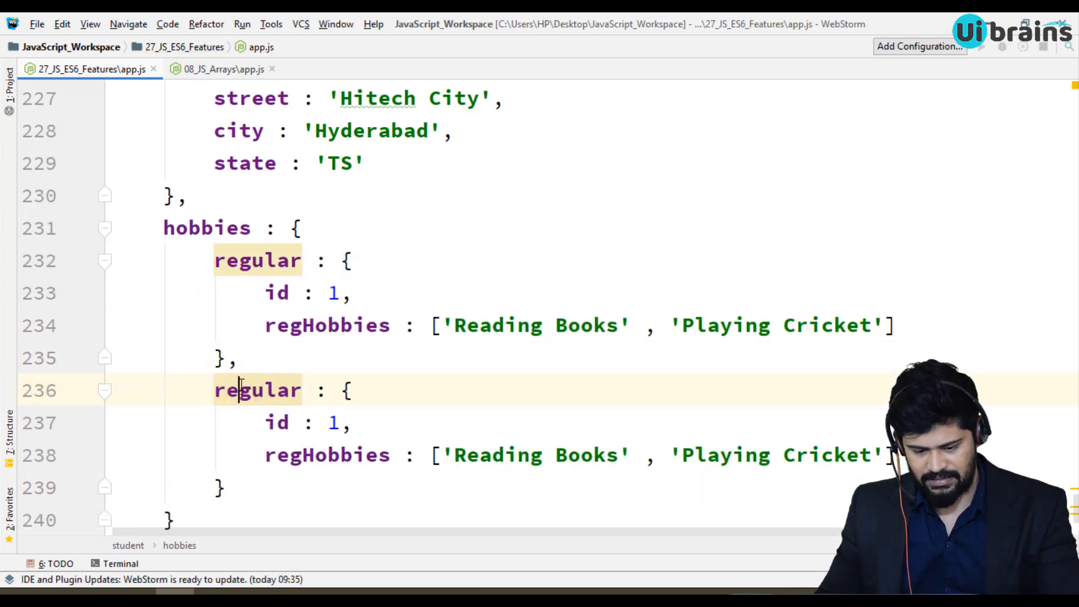
Step: Rename the copied hobbies block from regular to occasional
double_click(257, 390)
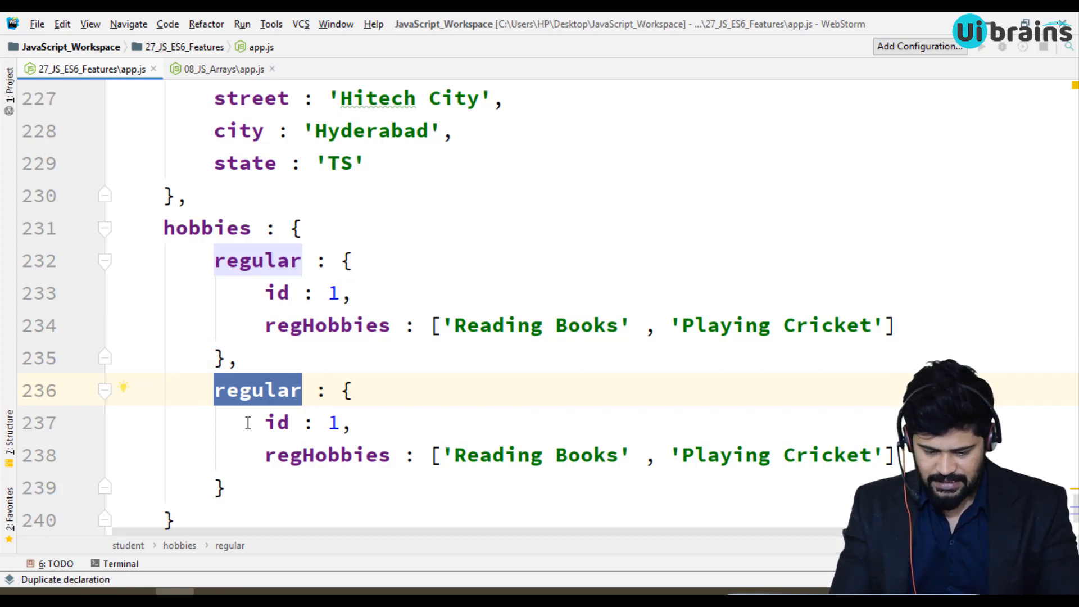
type("occ : {")
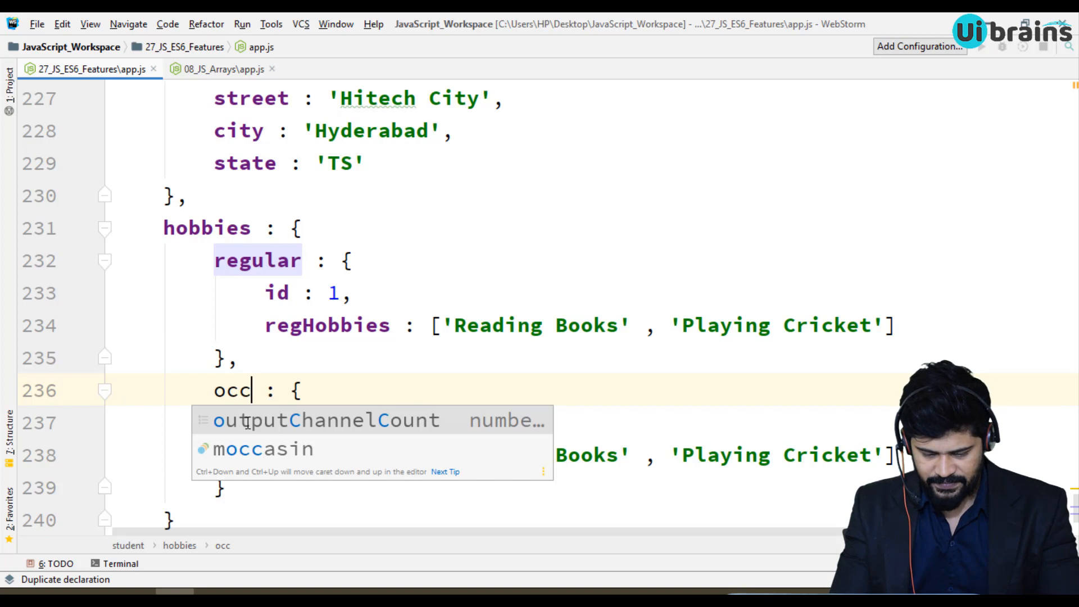
type("asion")
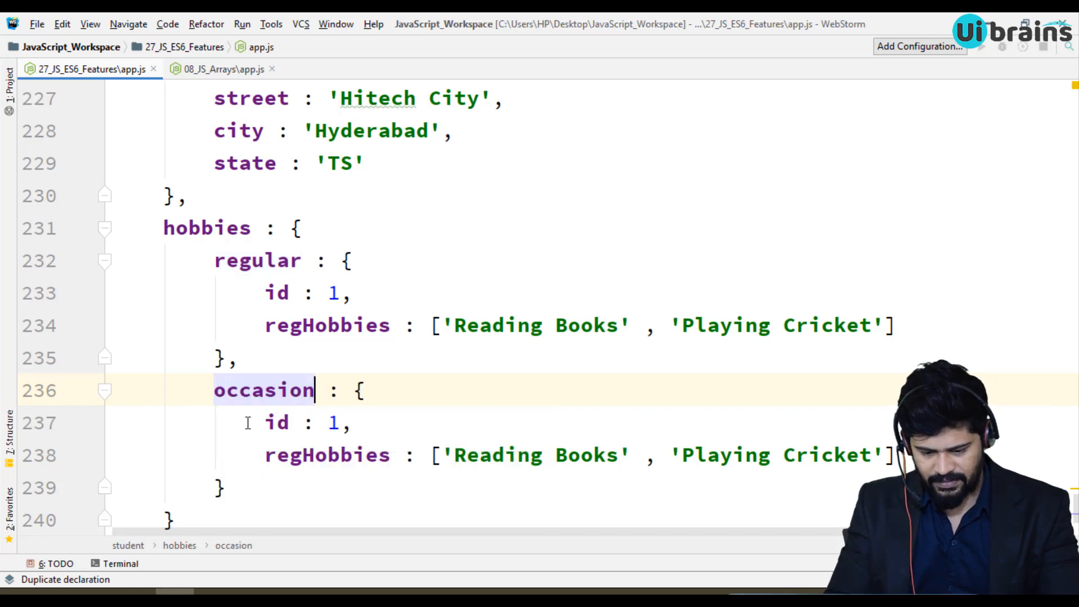
type("a")
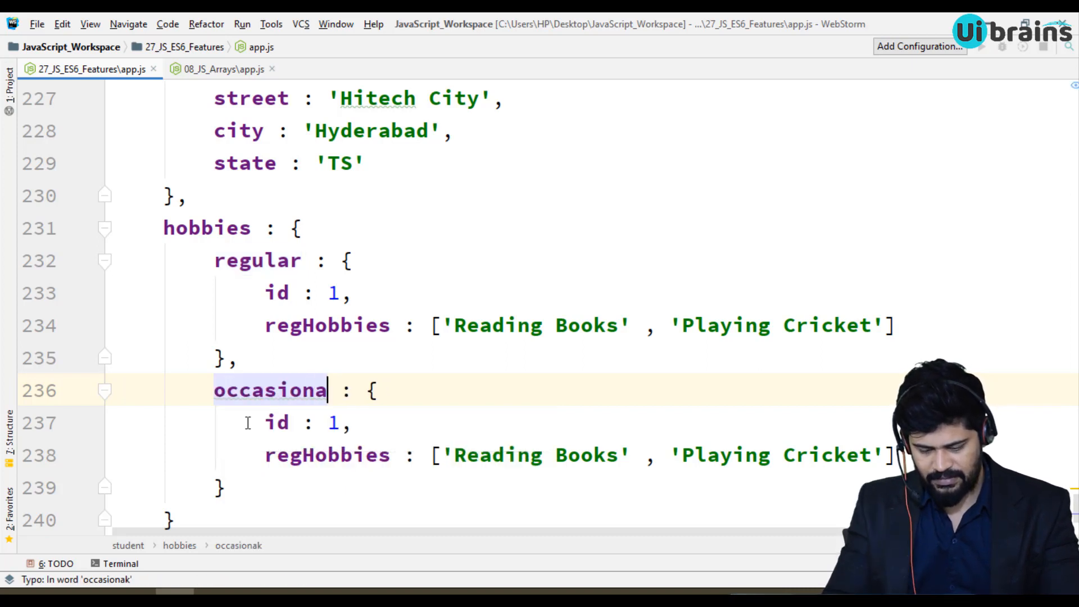
type("l")
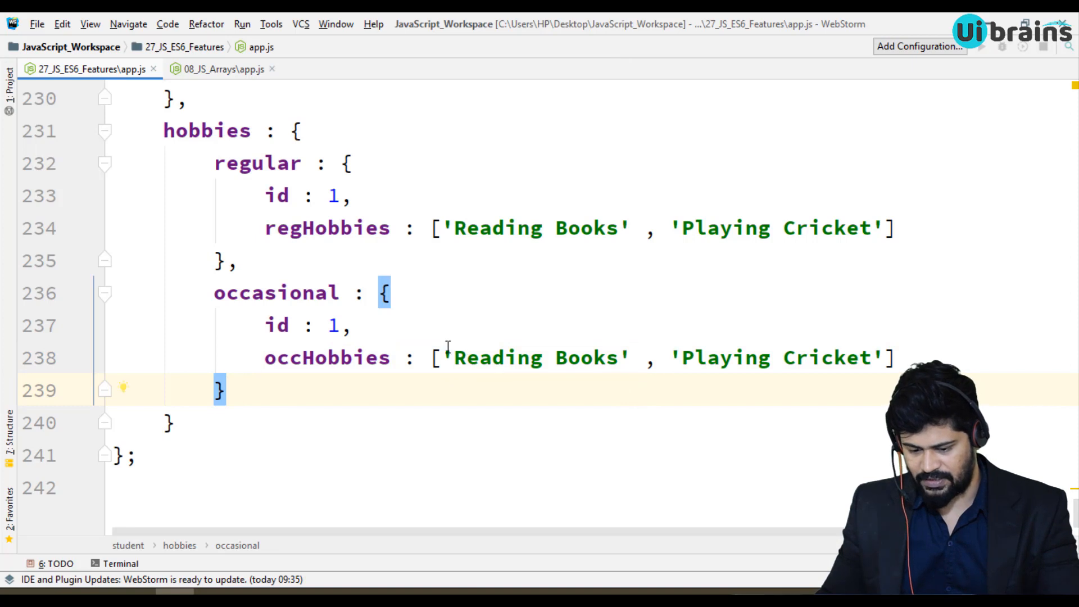
Step: Change the occasional hobby strings to 'Playing Cards' and a second edited entry
type("Pa")
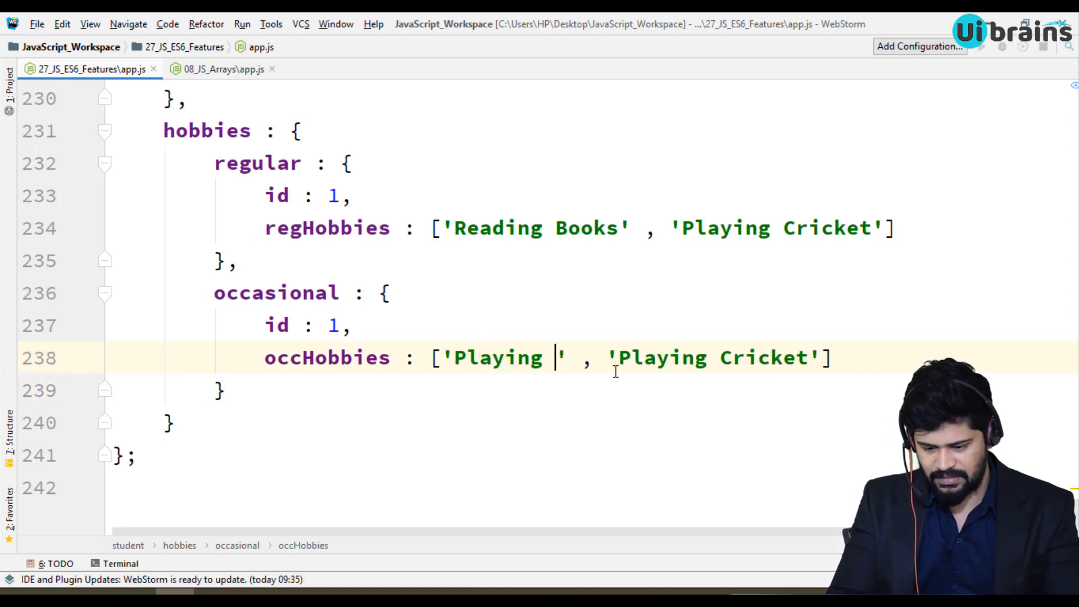
type("Cards")
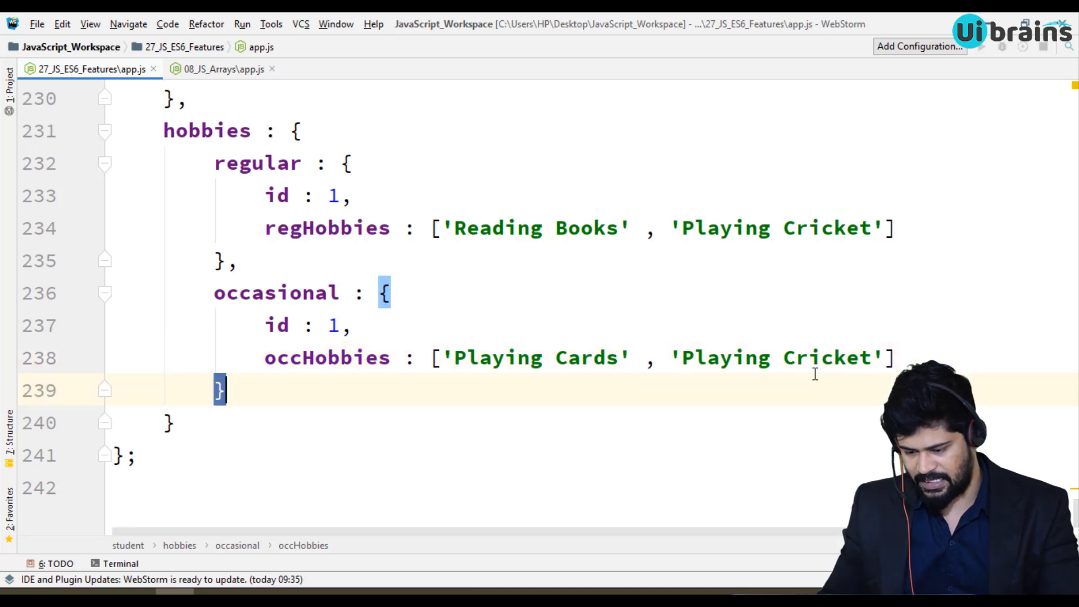
double_click(828, 358)
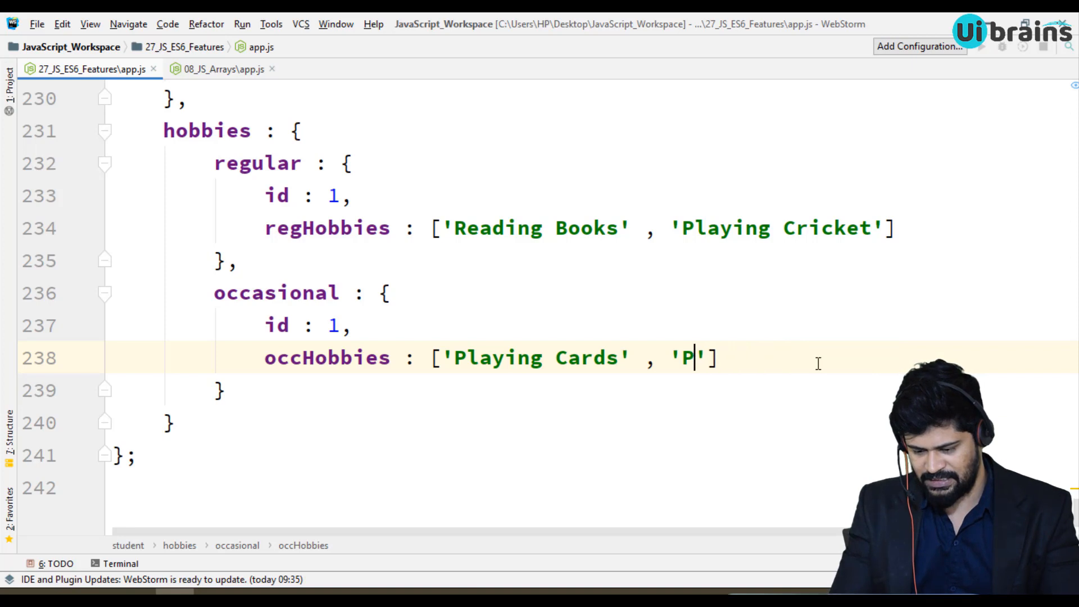
type("nline FGa")
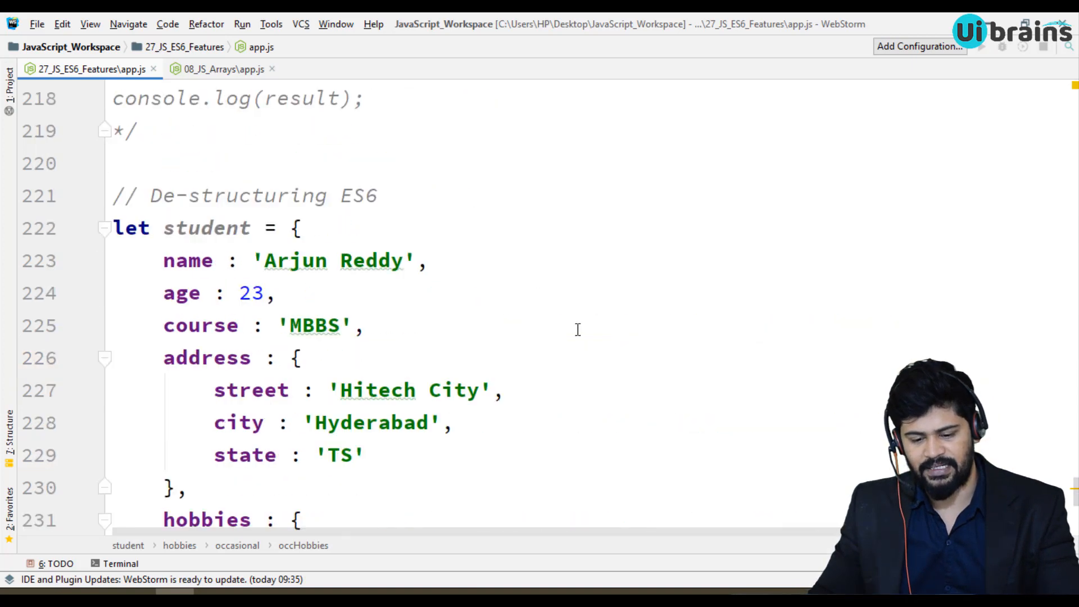
scroll("down", 3)
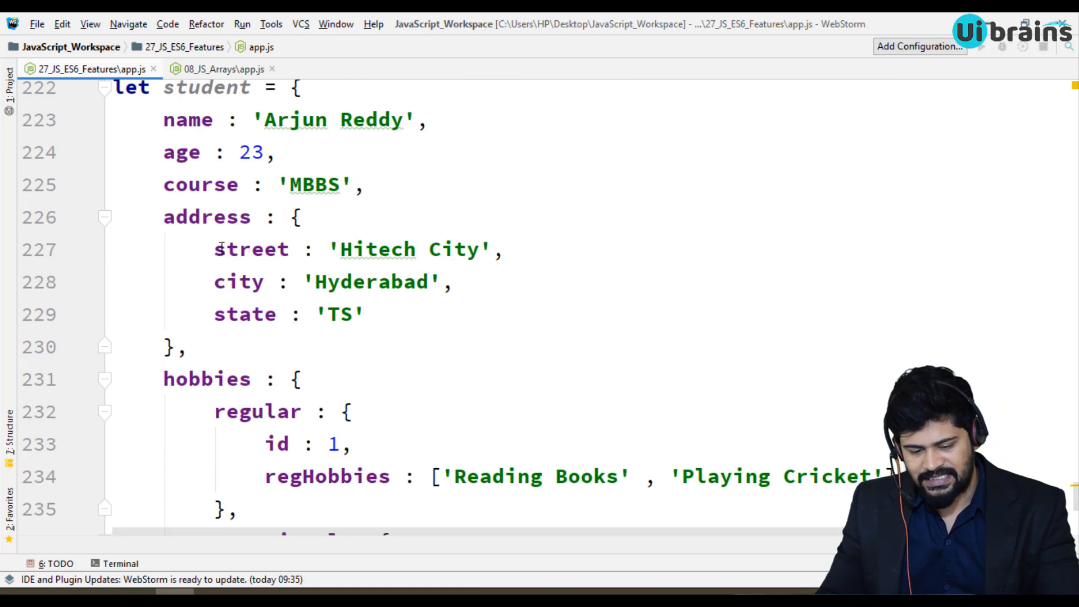
left_click(244, 313)
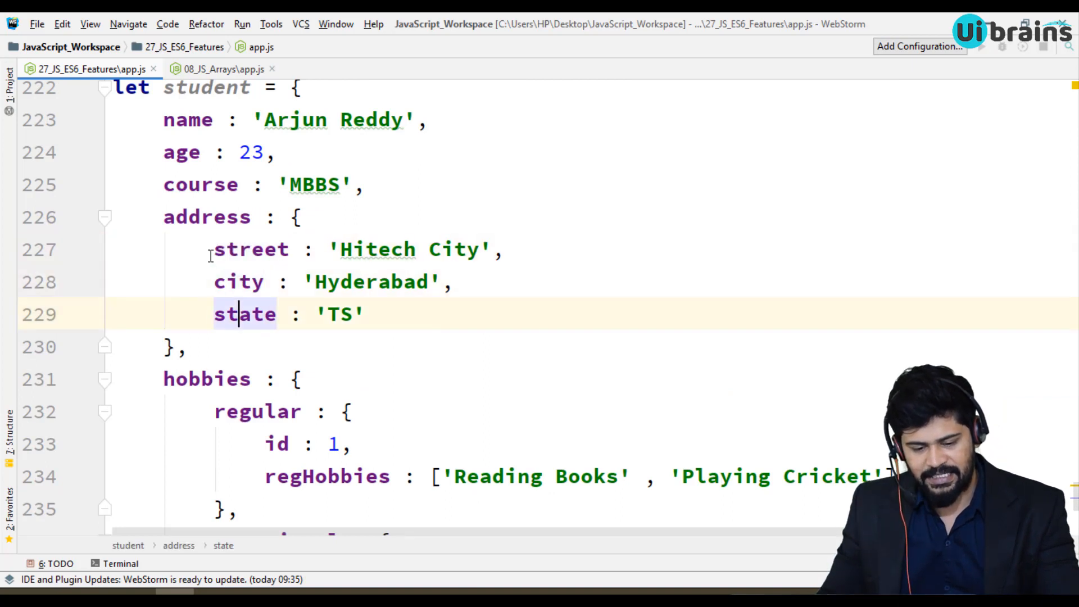
left_click_drag(214, 249, 365, 313)
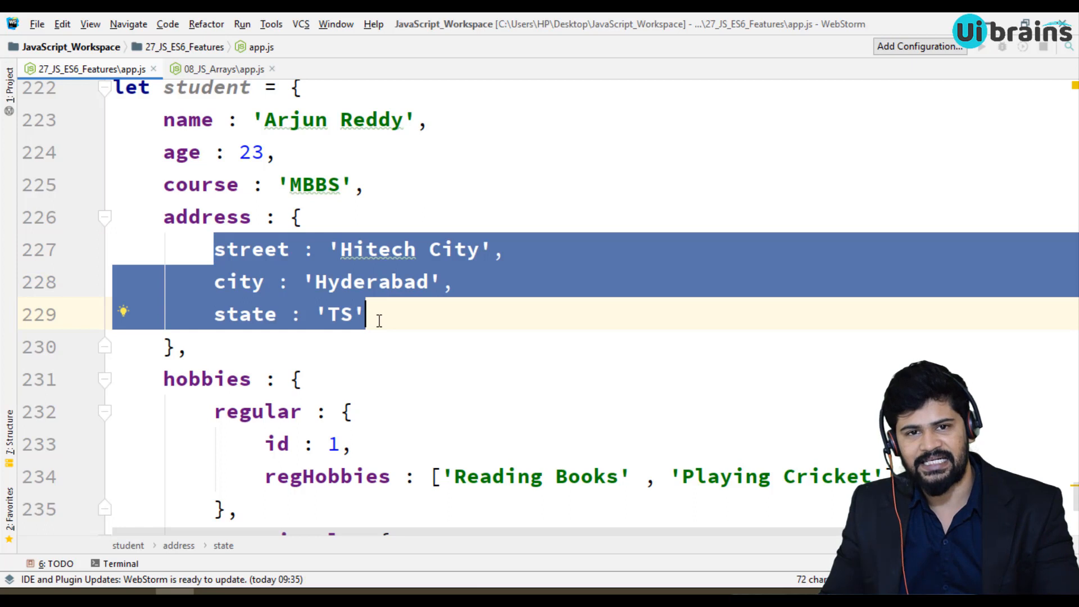
scroll("down", 3)
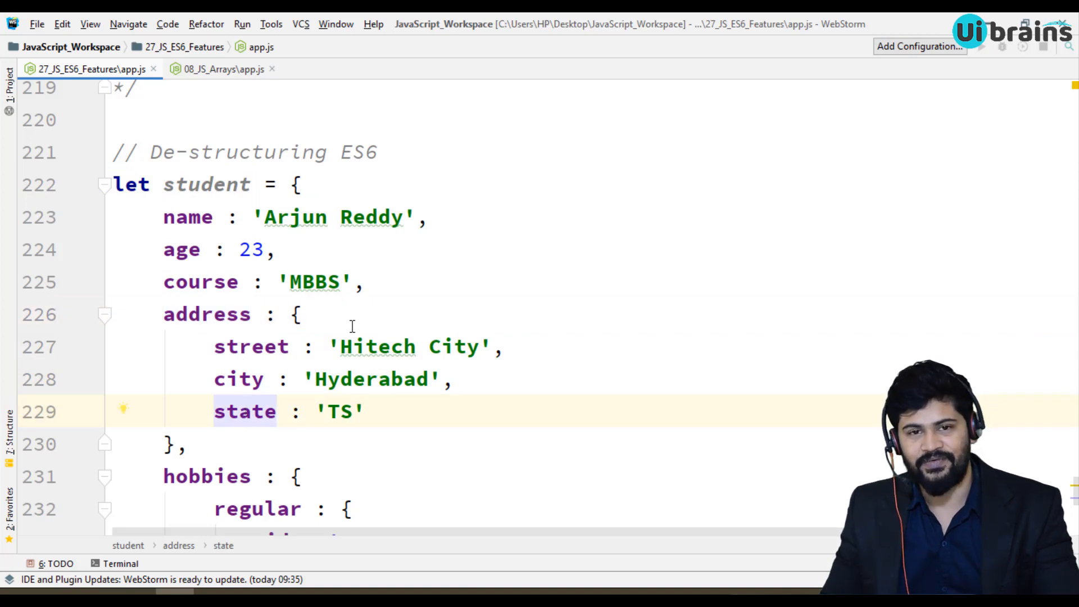
scroll("down", 3)
type("//")
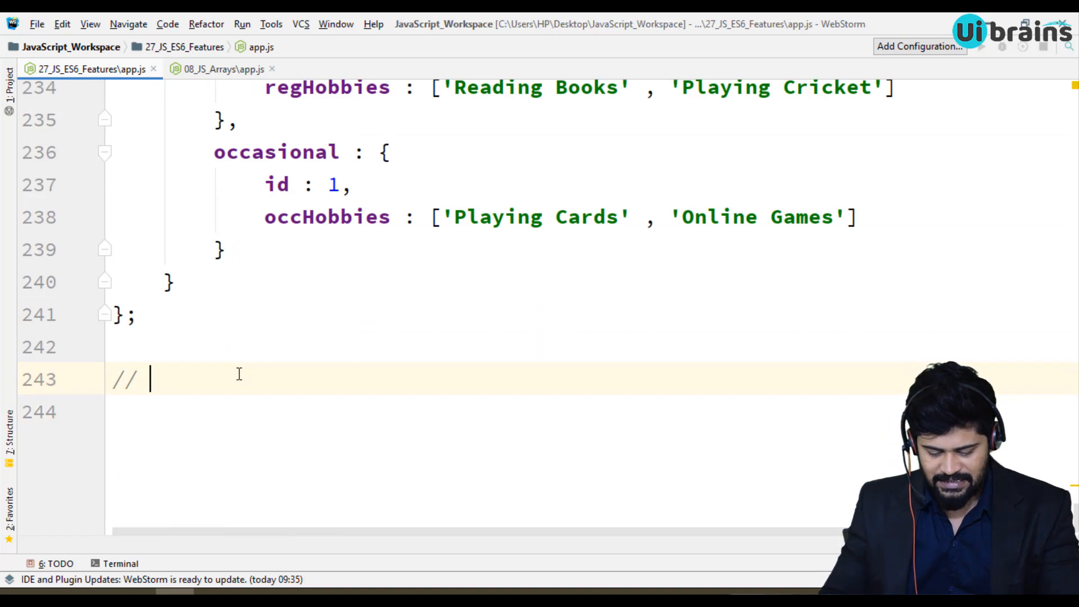
Step: Add a Destructuring comment and the skeleton 'let {} = student.address;'
type("Destructuri")
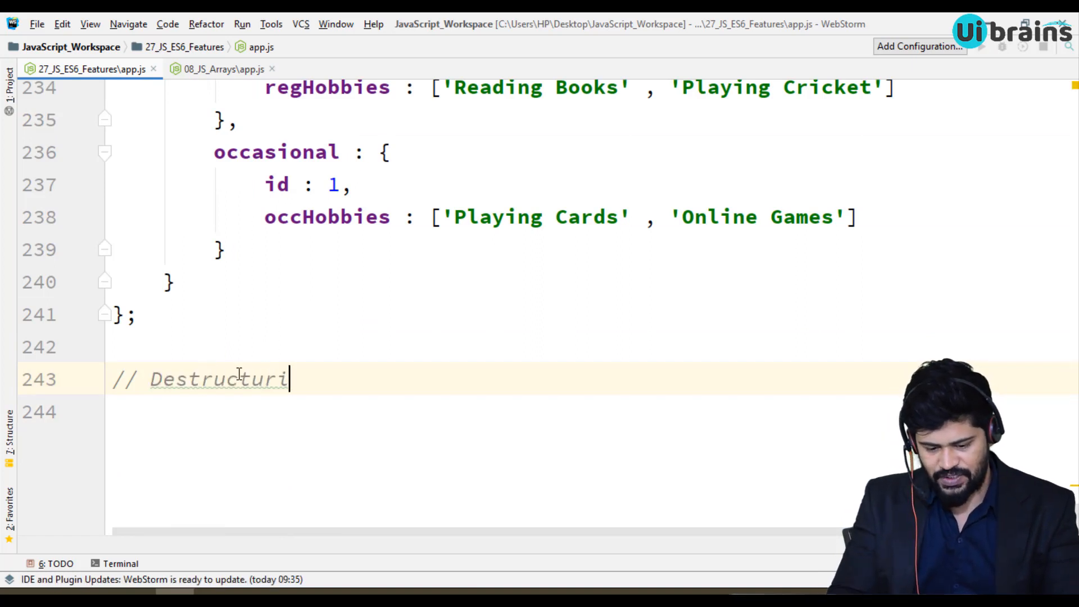
type("ng")
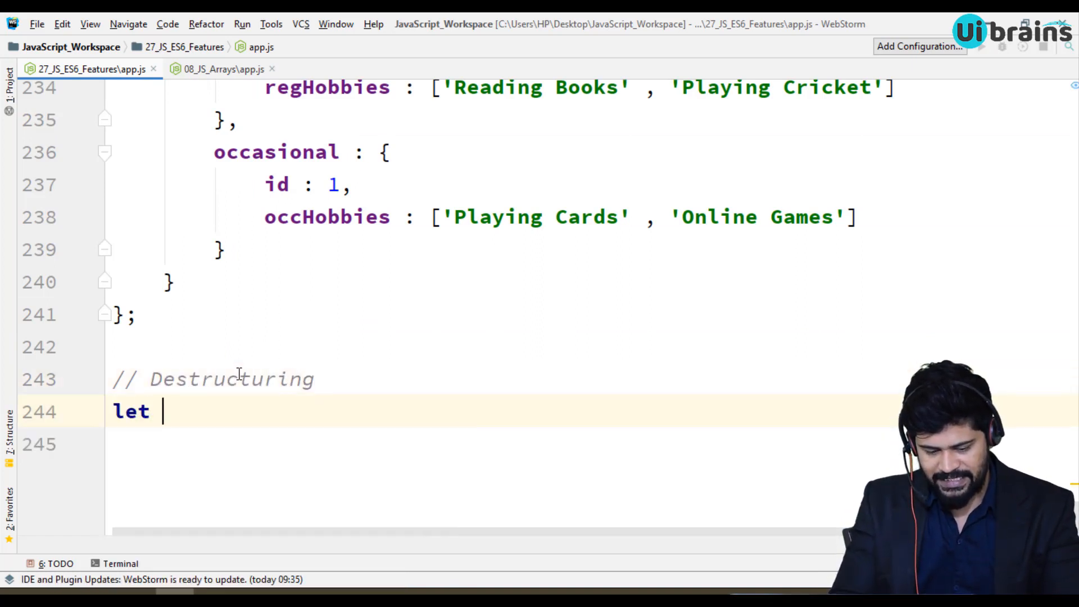
type("{} =")
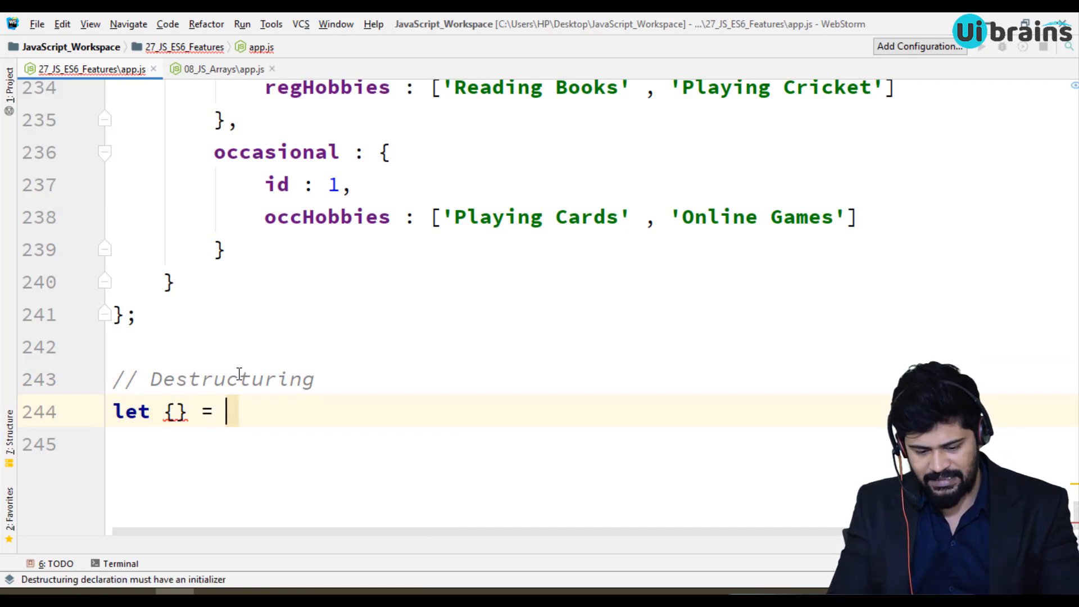
type("student.are")
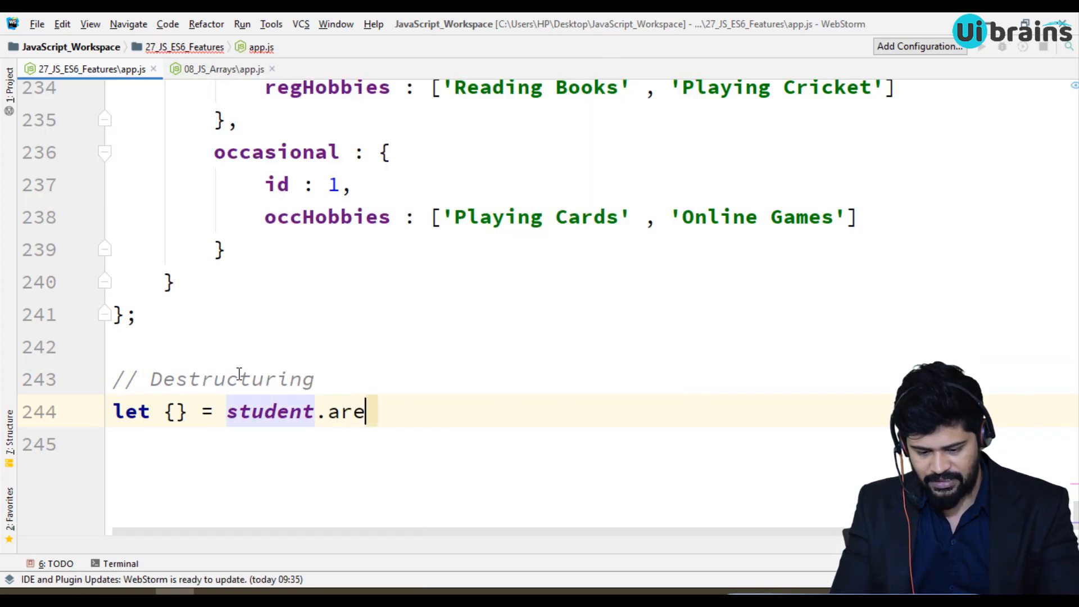
type("ddress;")
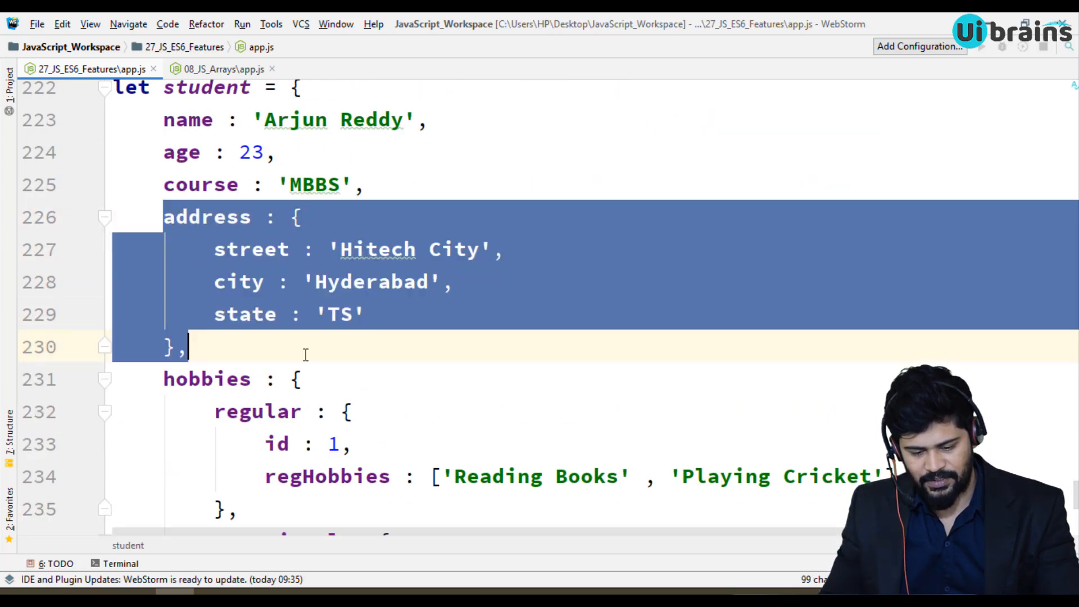
Step: List street, city and state inside the destructuring braces
scroll("down", 3)
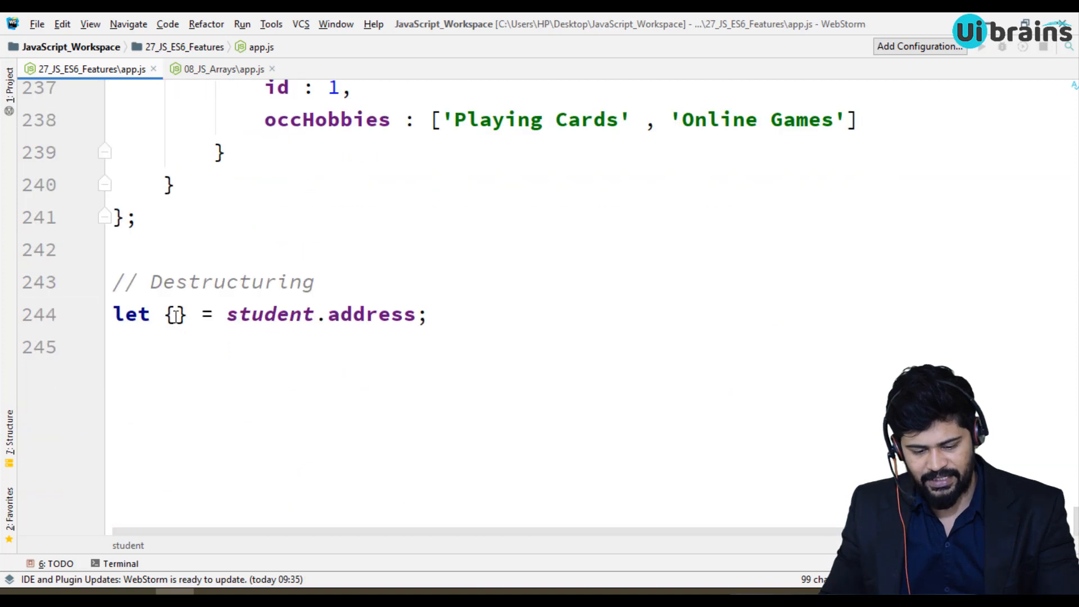
type("street , s")
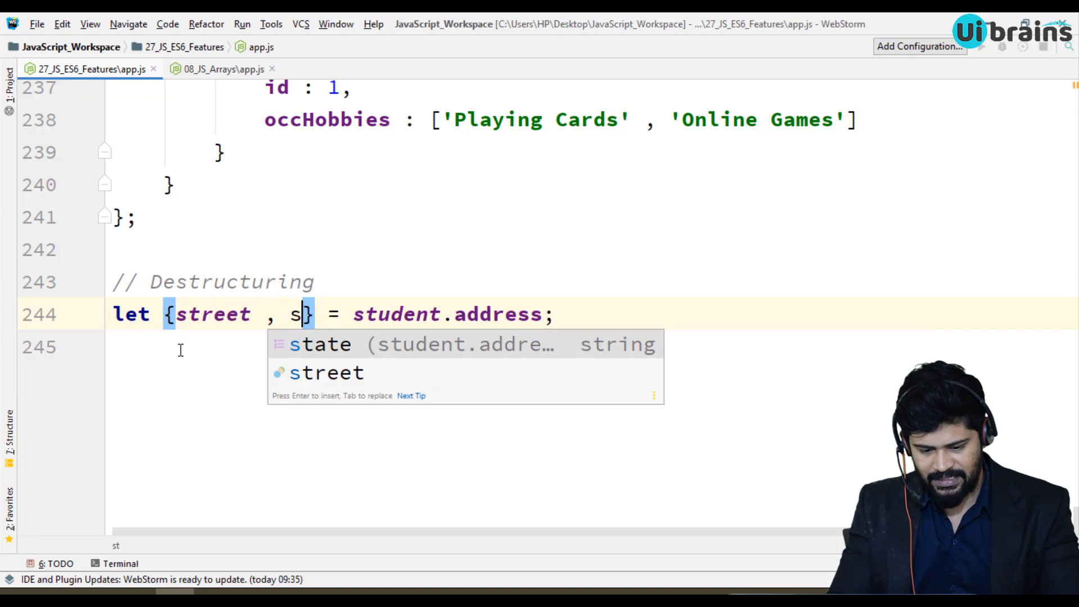
type("city")
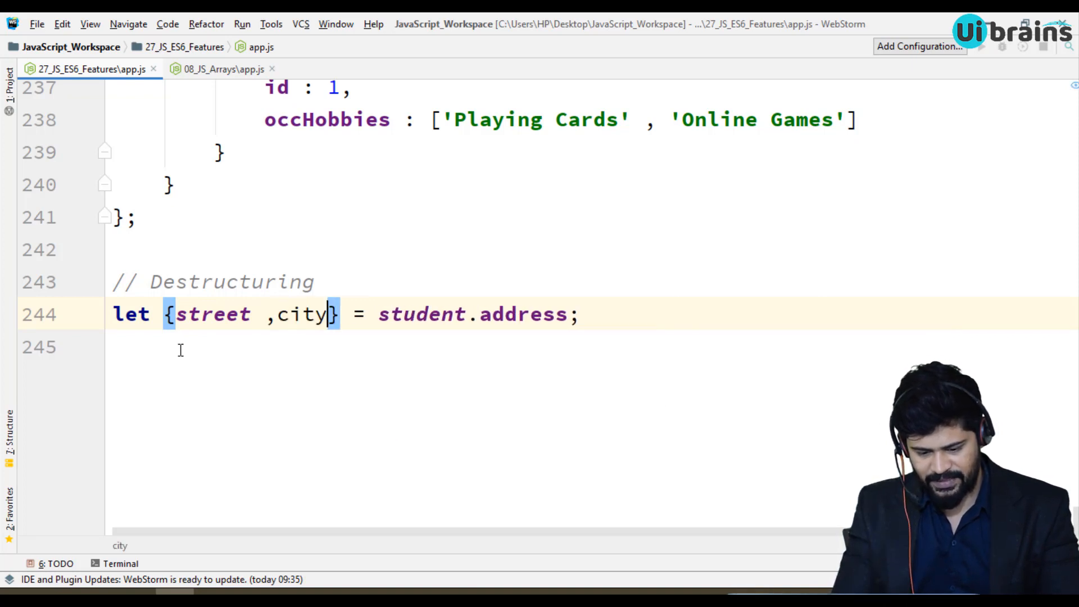
type(", state")
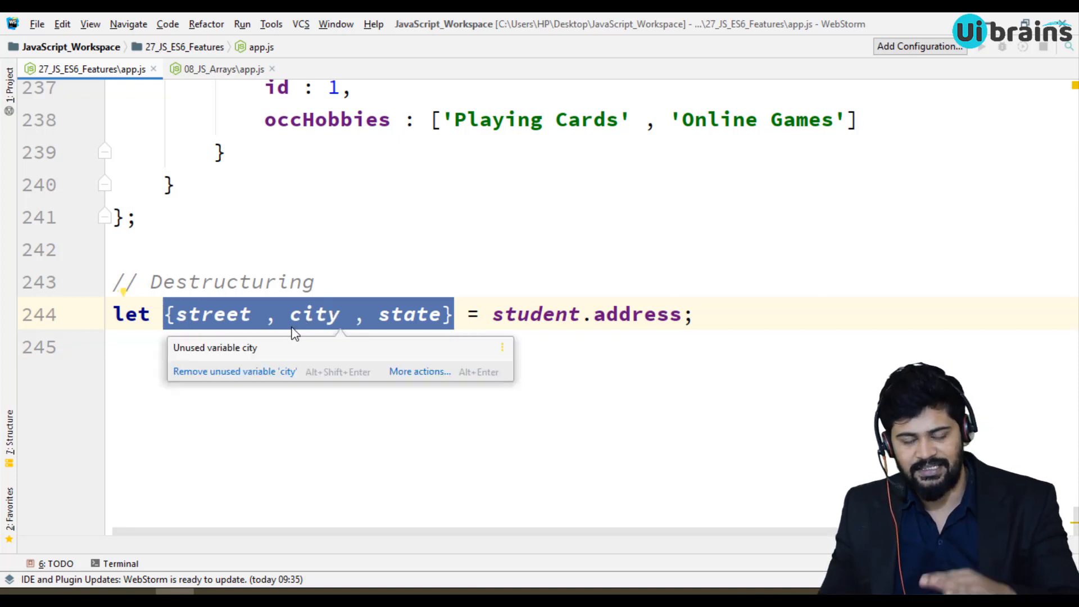
left_click(275, 347)
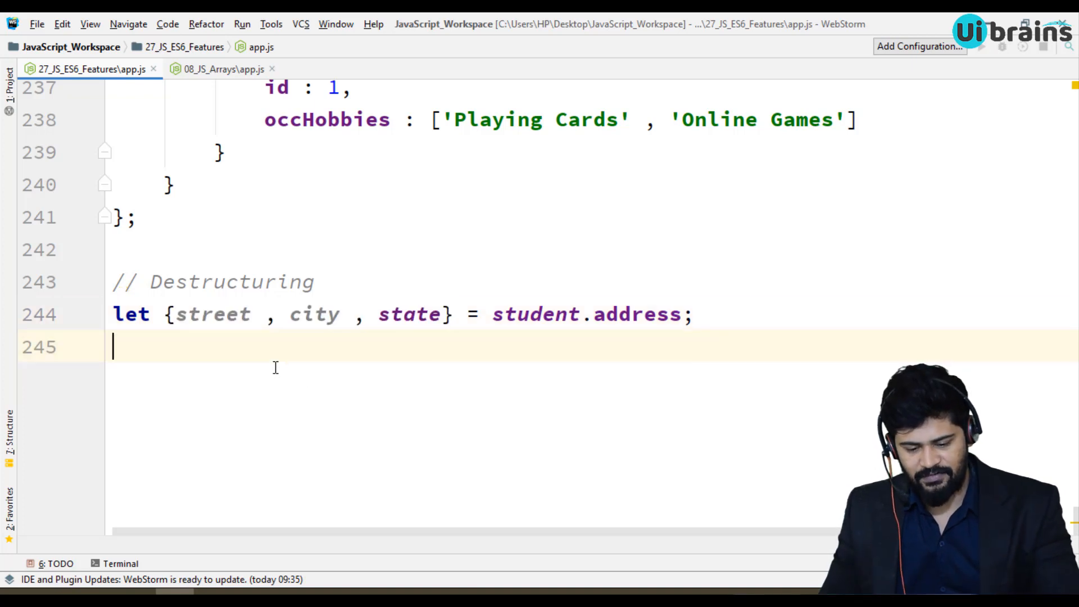
Step: Log a template string with STREET : ${street}, CITY : ${city} and STATE : ${state} lines
type("console")
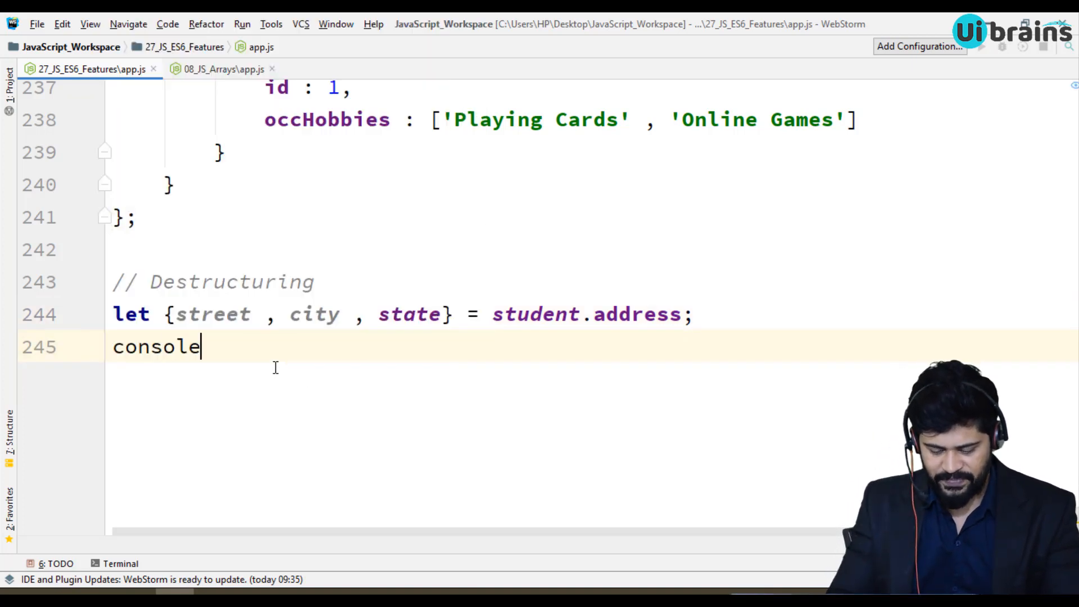
type(".log();")
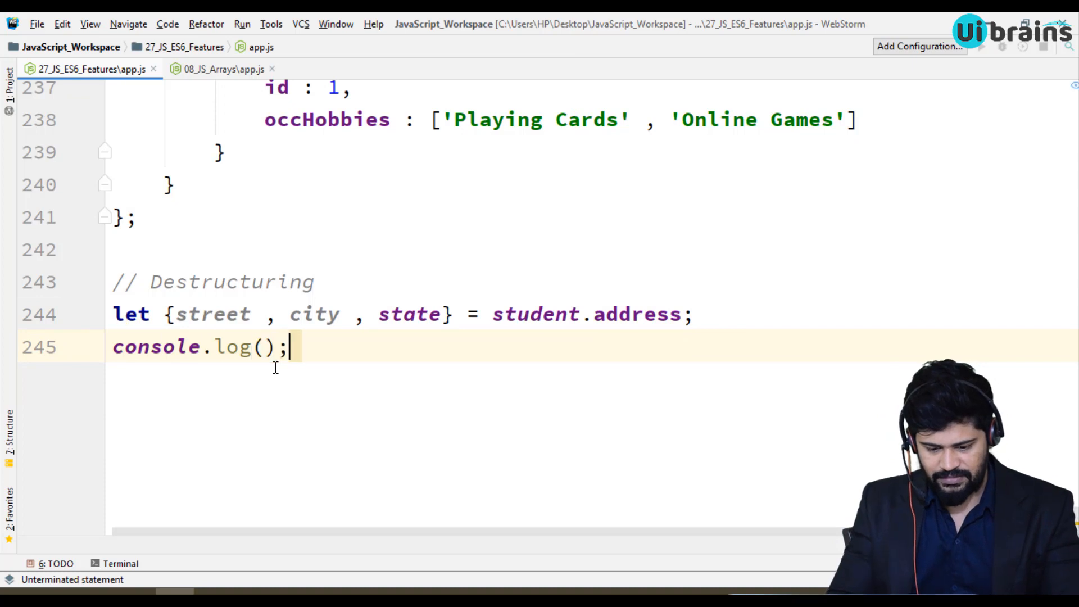
type("`ST`")
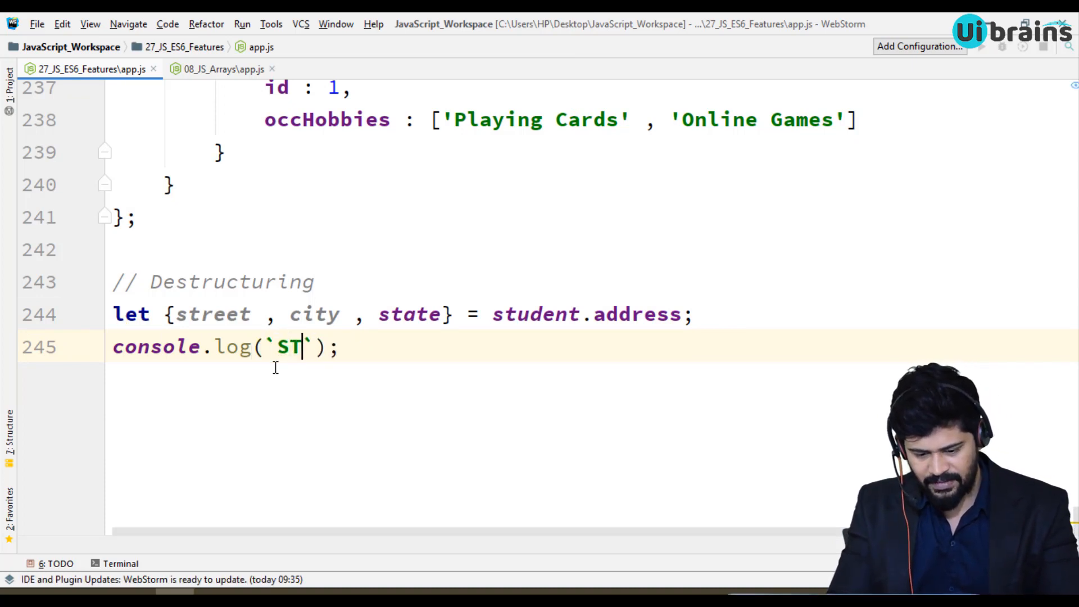
type("REET : ${street")
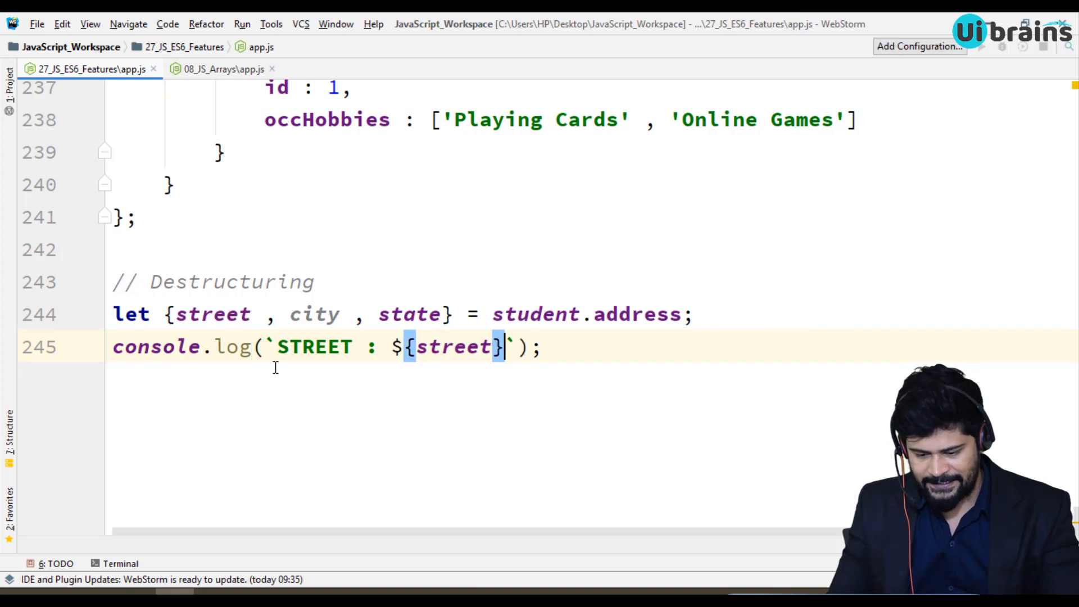
key("enter")
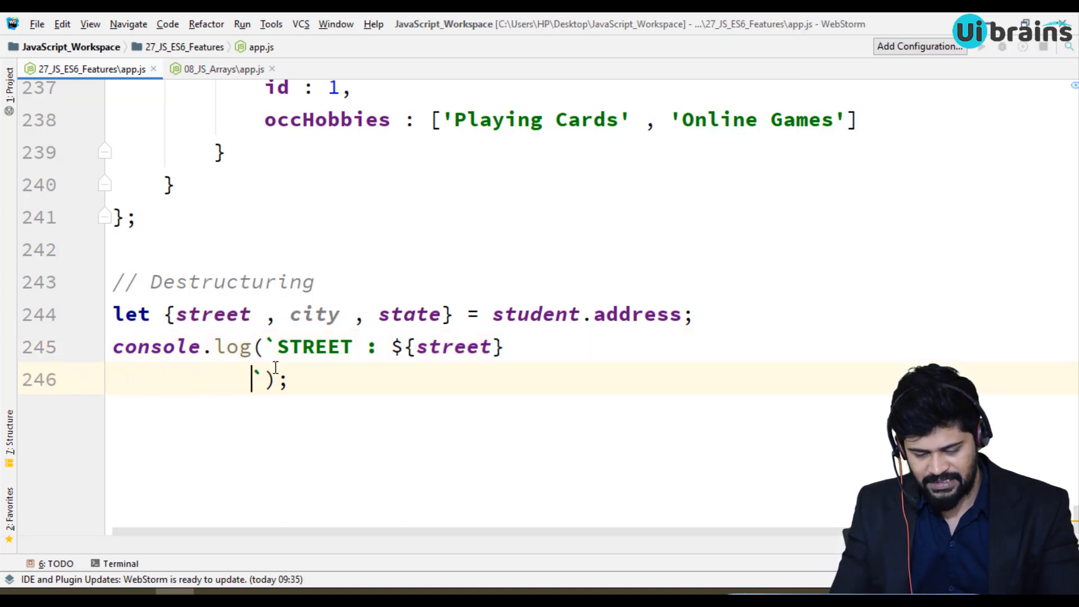
type("CITY : ${")
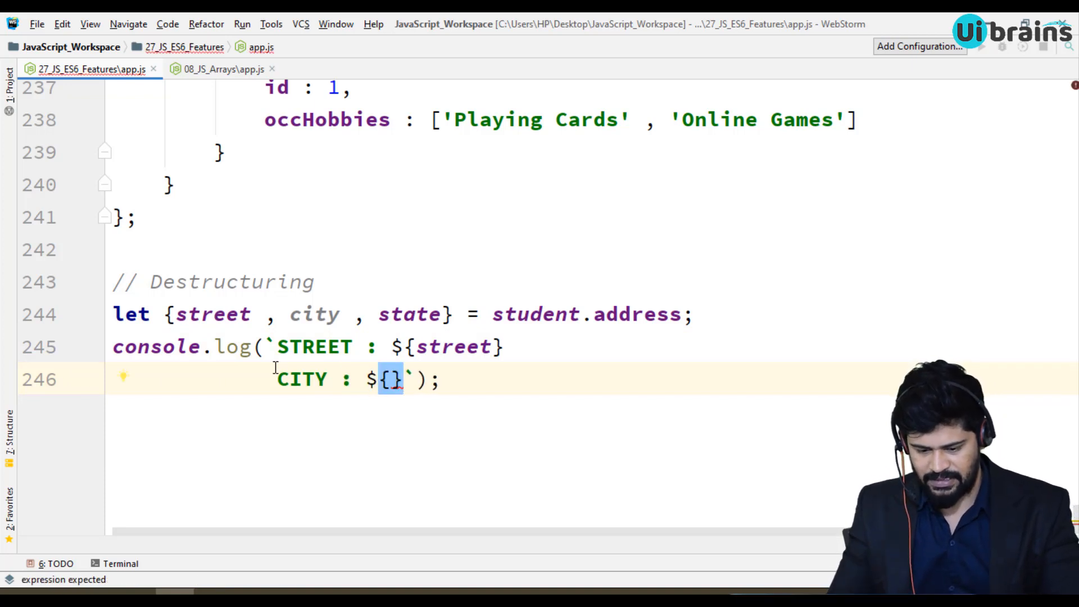
type("city")
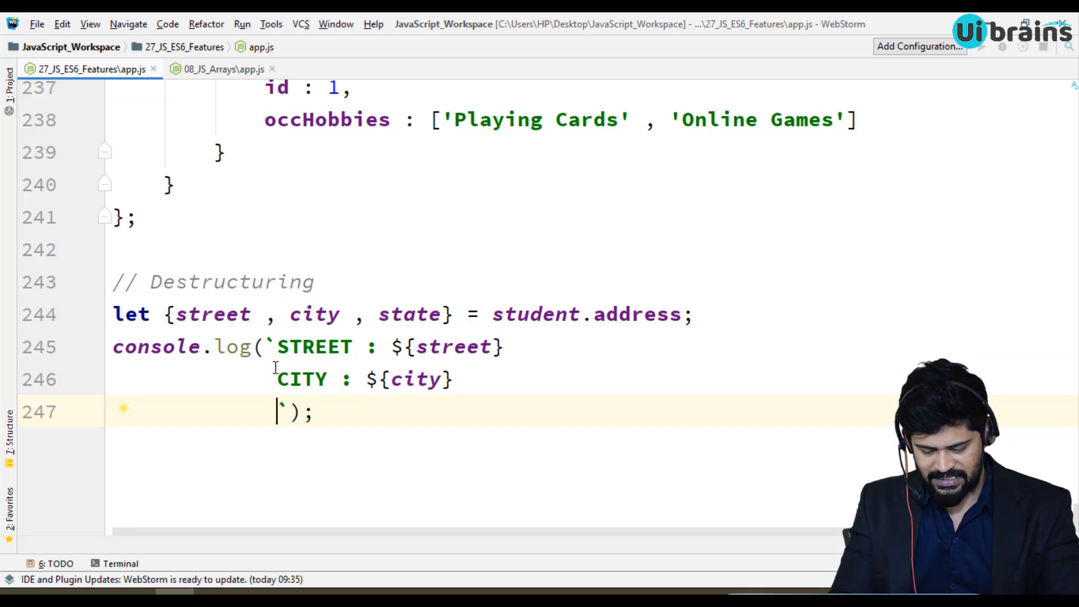
type("STATE : ${}")
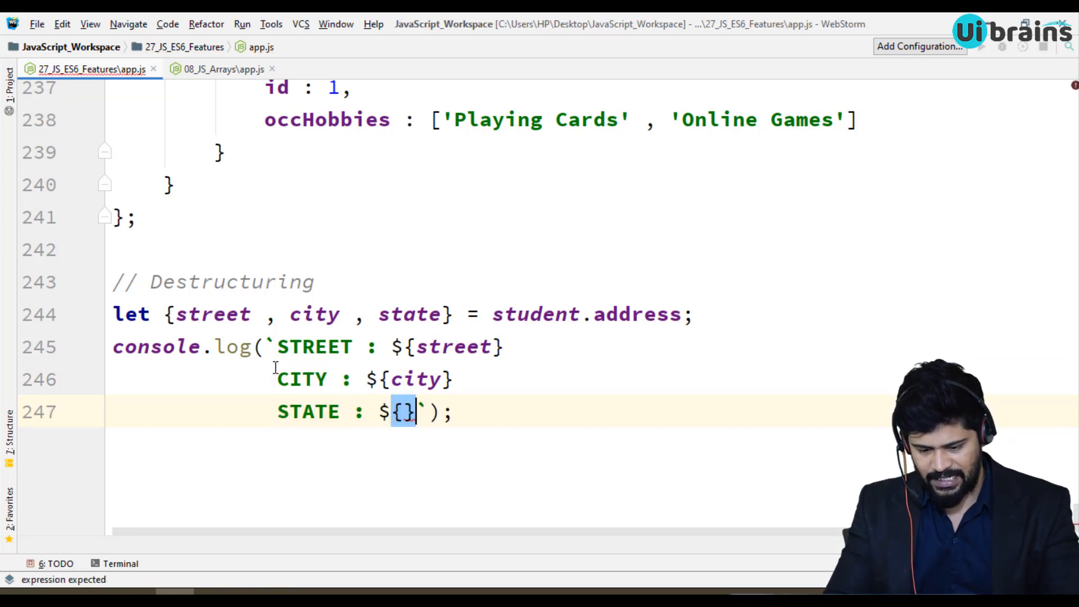
type("s")
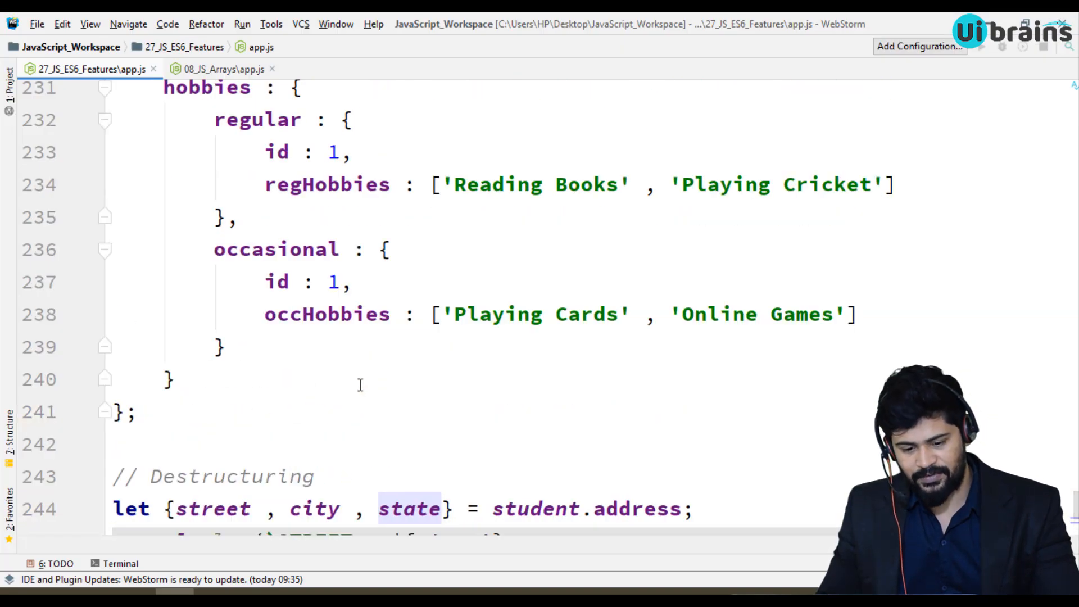
Step: Review the hobbies and regHobbies properties, then start a '// regular Hobbies' comment below the log
scroll("up", 3)
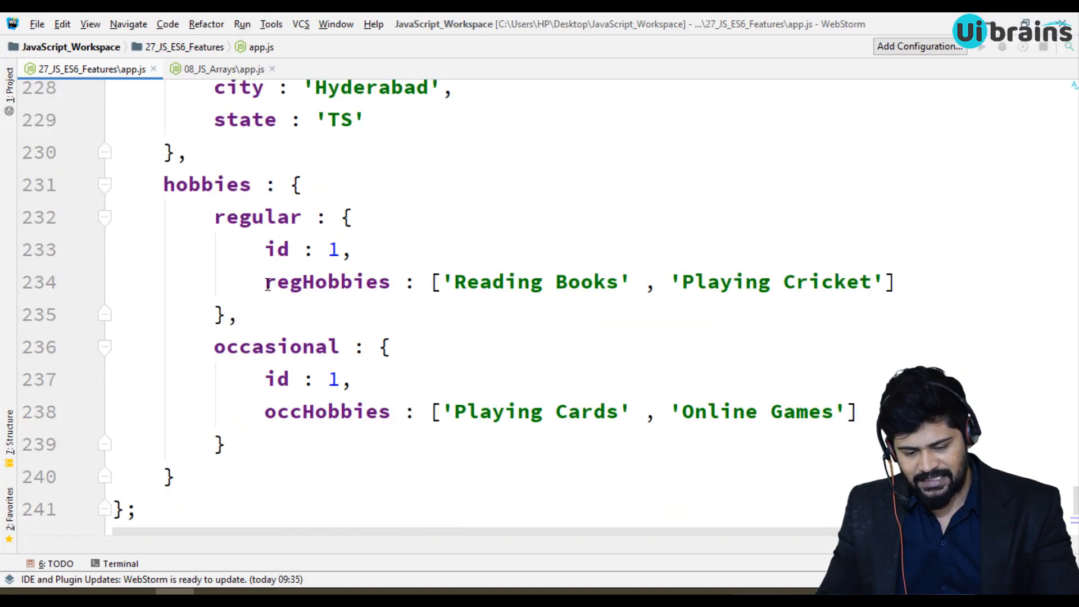
double_click(328, 282)
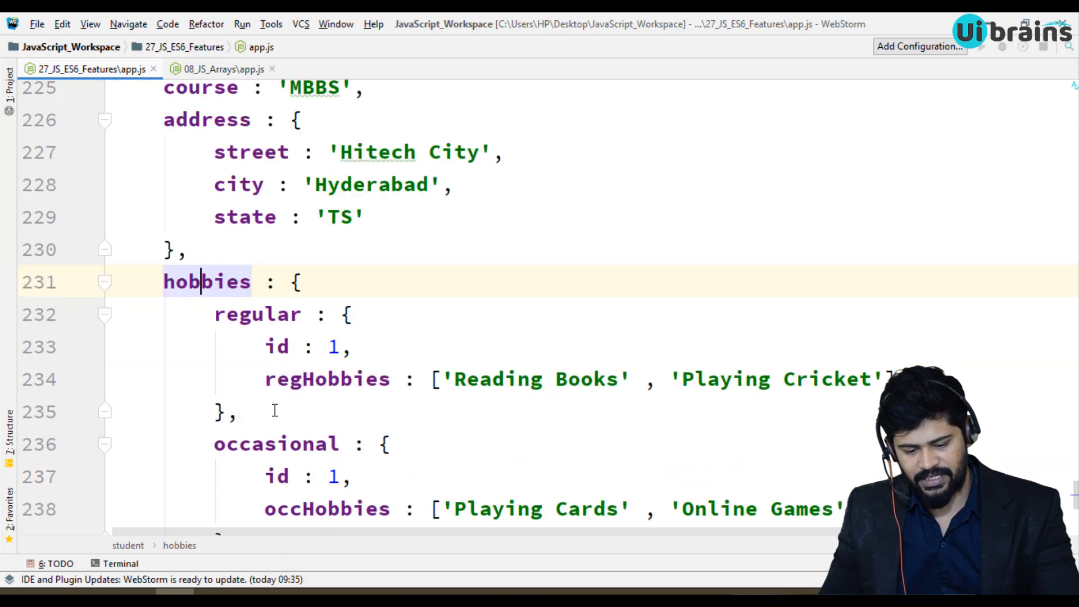
double_click(328, 380)
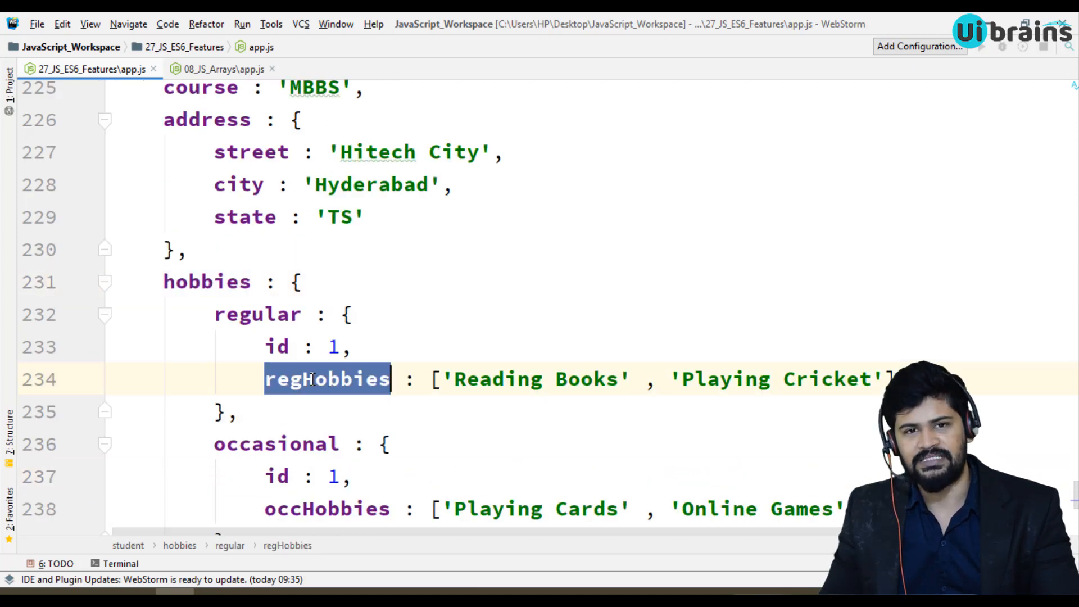
scroll("down", 3)
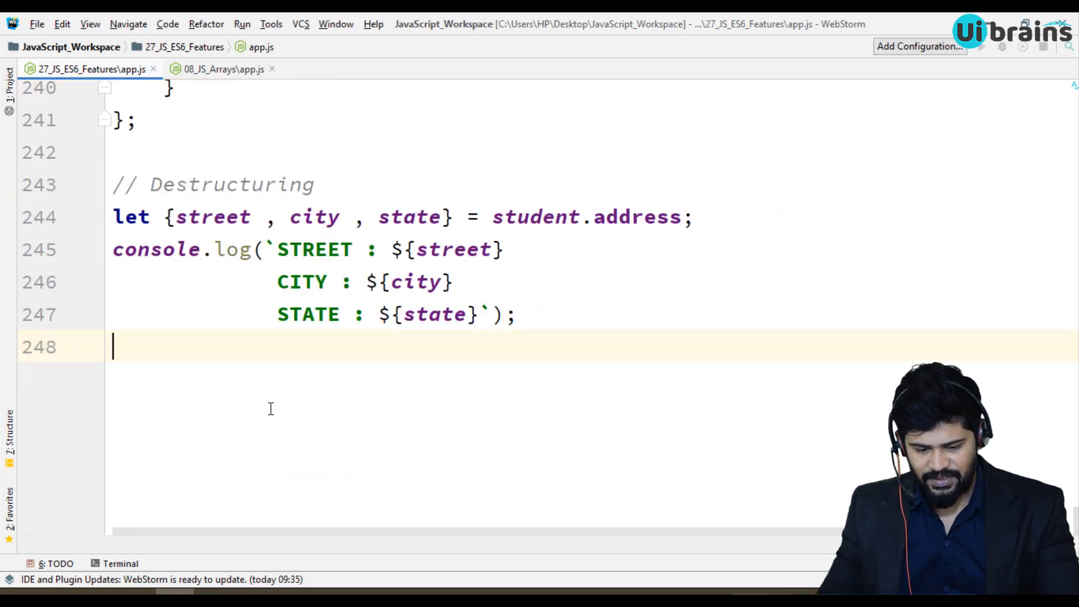
key("enter")
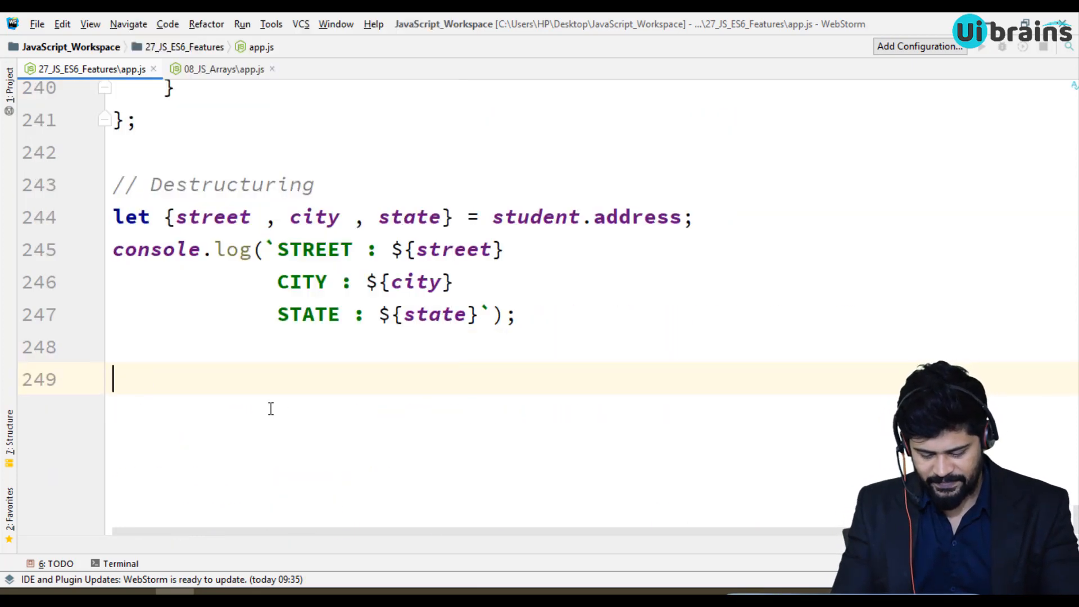
type("// regular Hobbie")
type("let {} =")
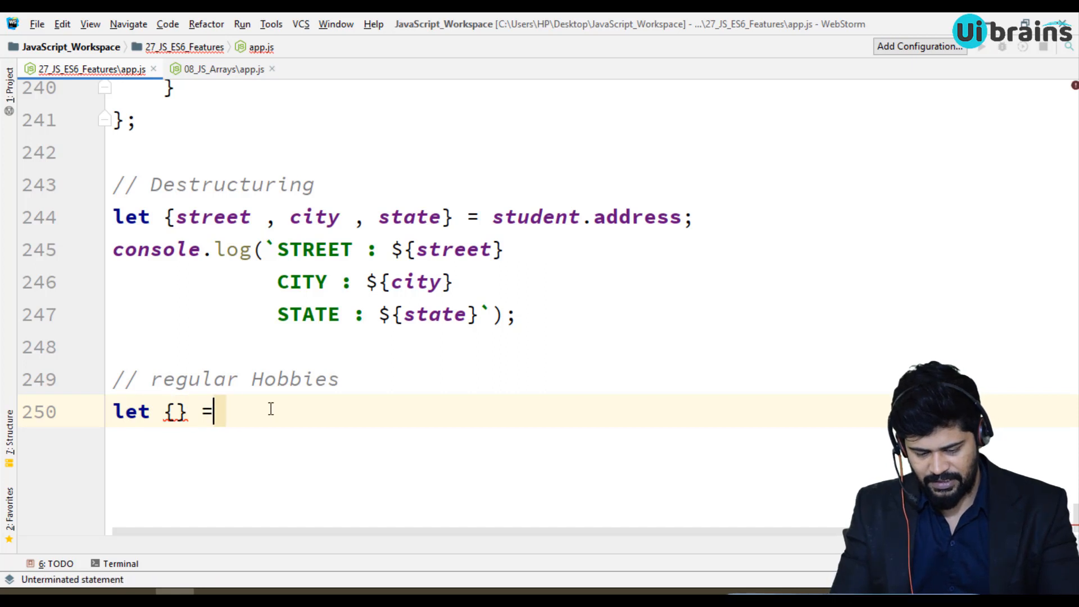
Step: Destructure regHobbies from student.hobbies.regular and begin console.log(regHobbies)
type("st")
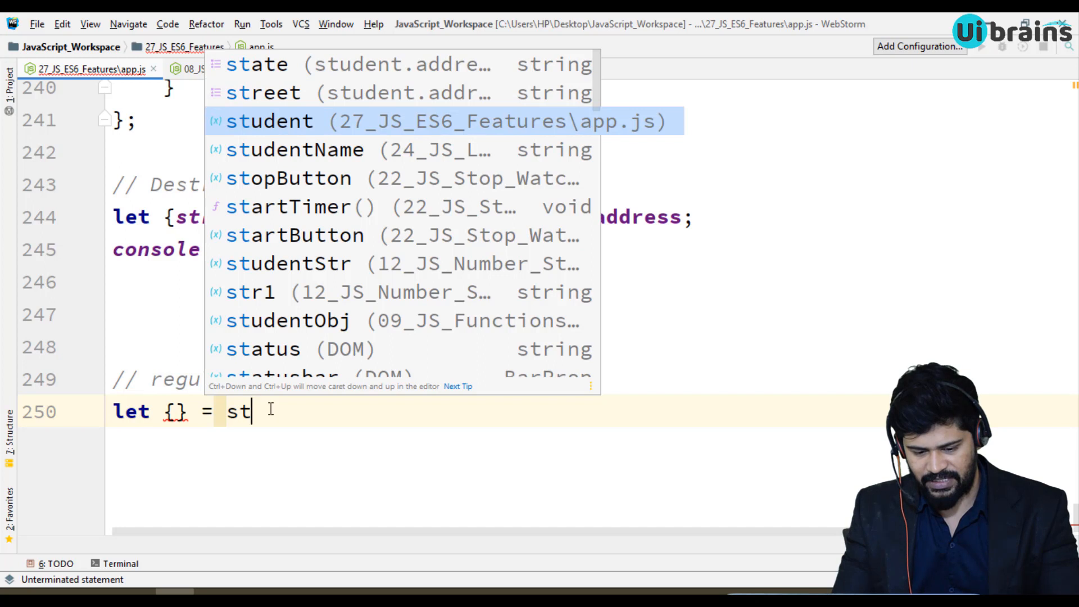
type("udent.hobbies")
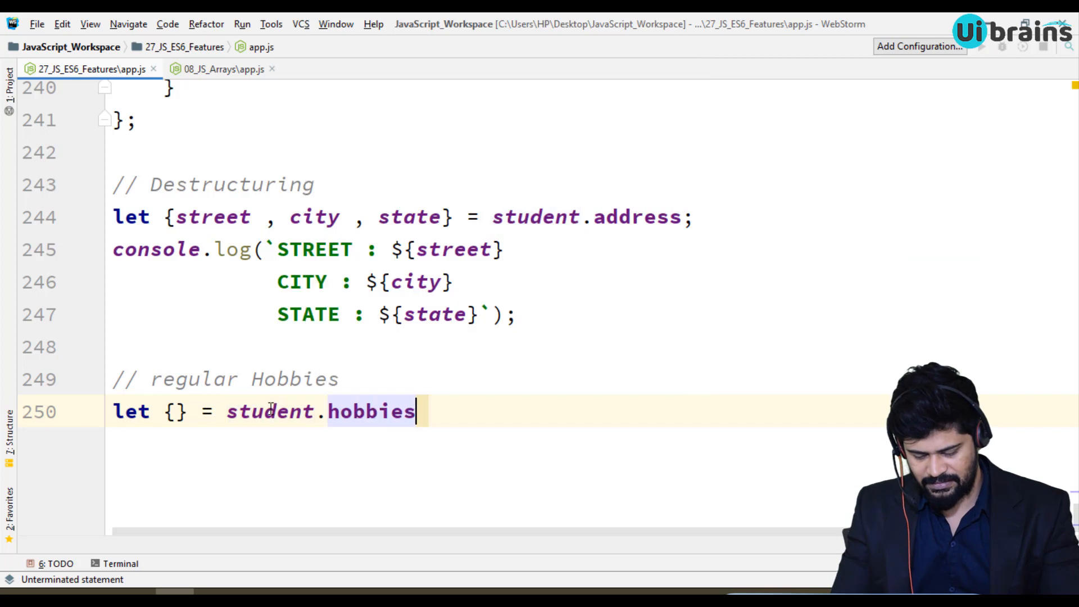
type(".regular;")
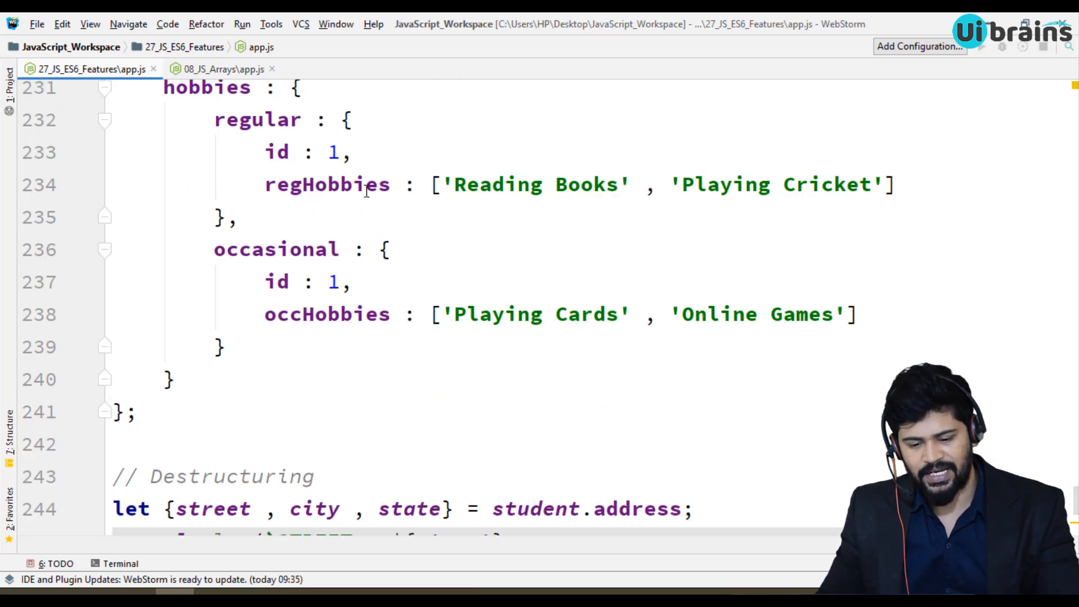
left_click(237, 217)
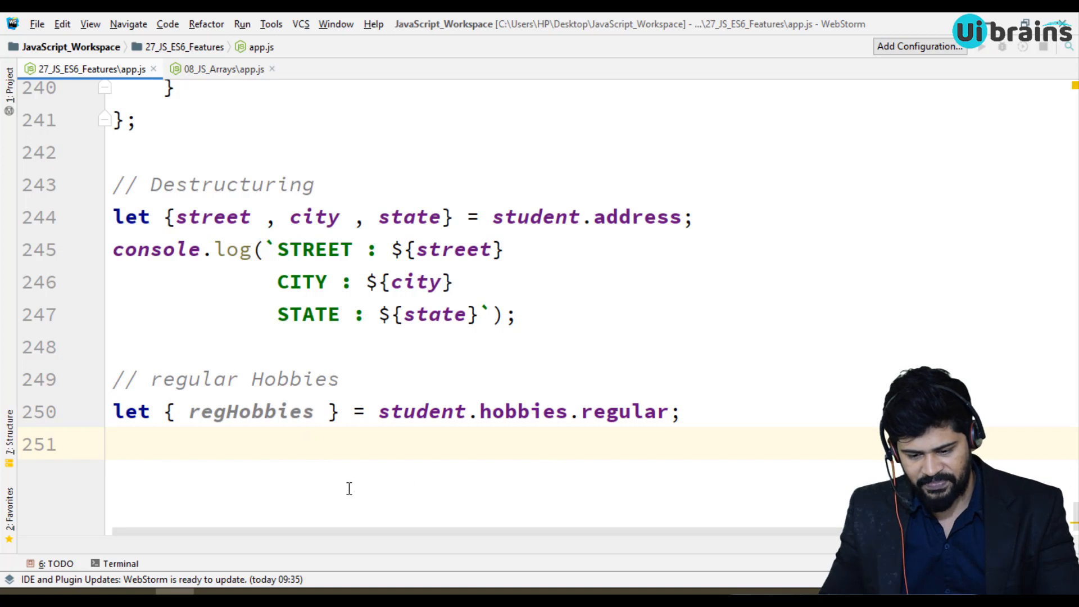
type("cons")
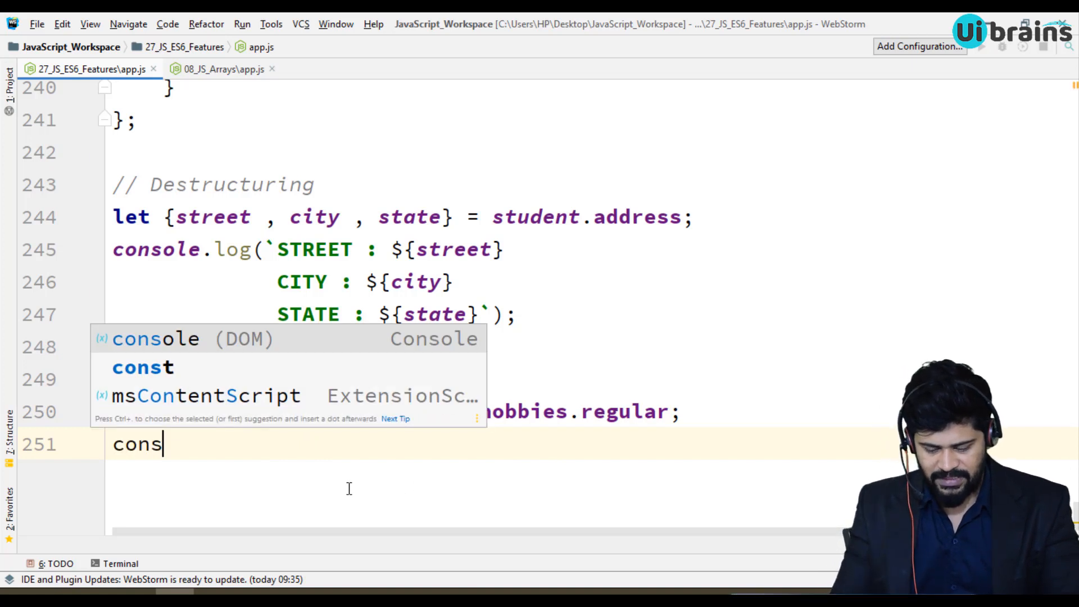
type("console.log(re")
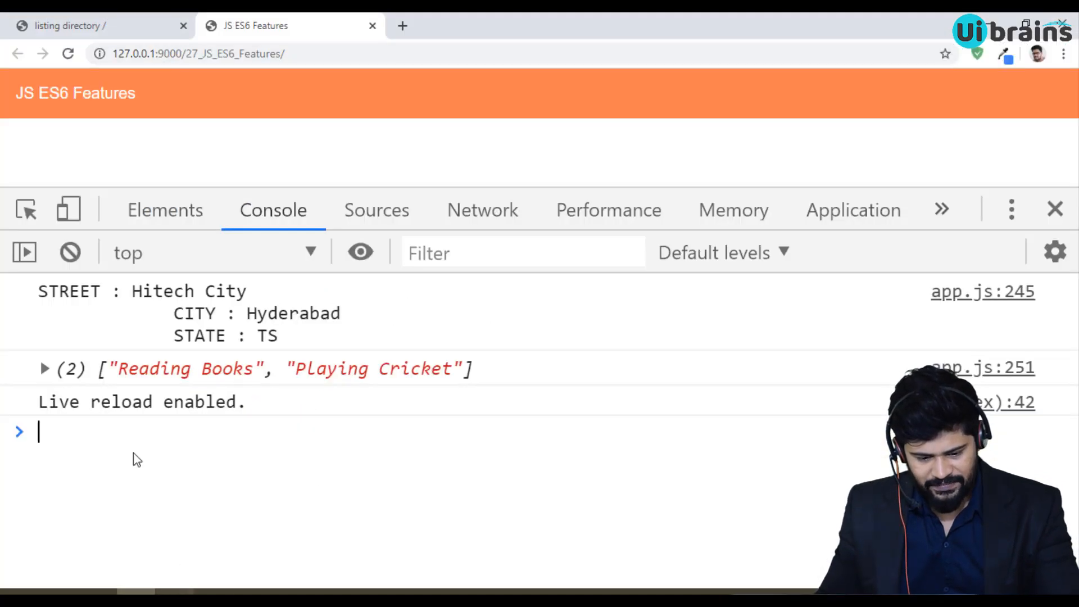
mouse_move(377, 533)
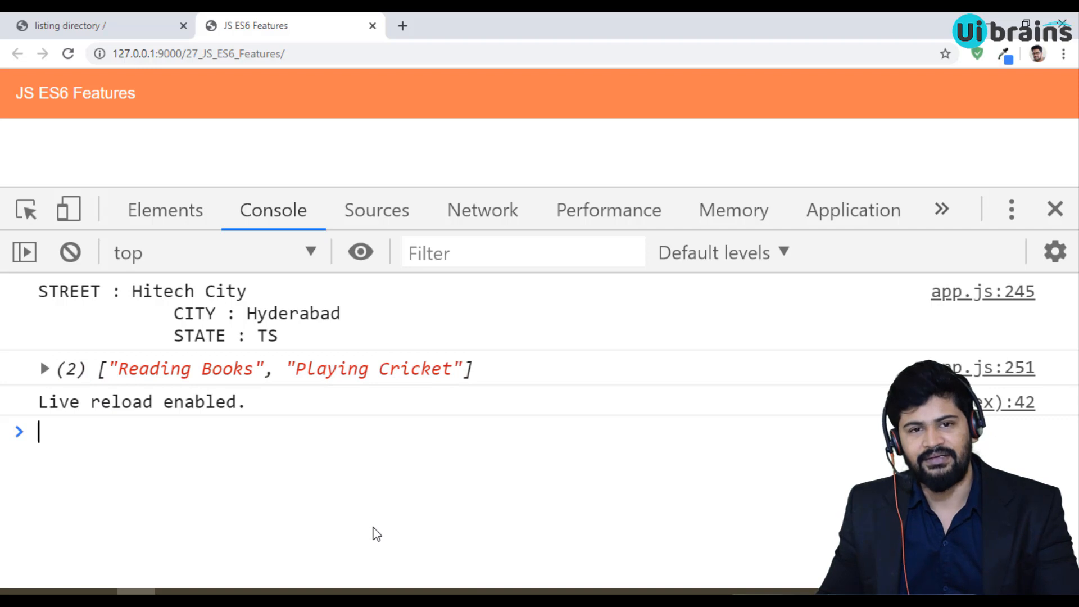